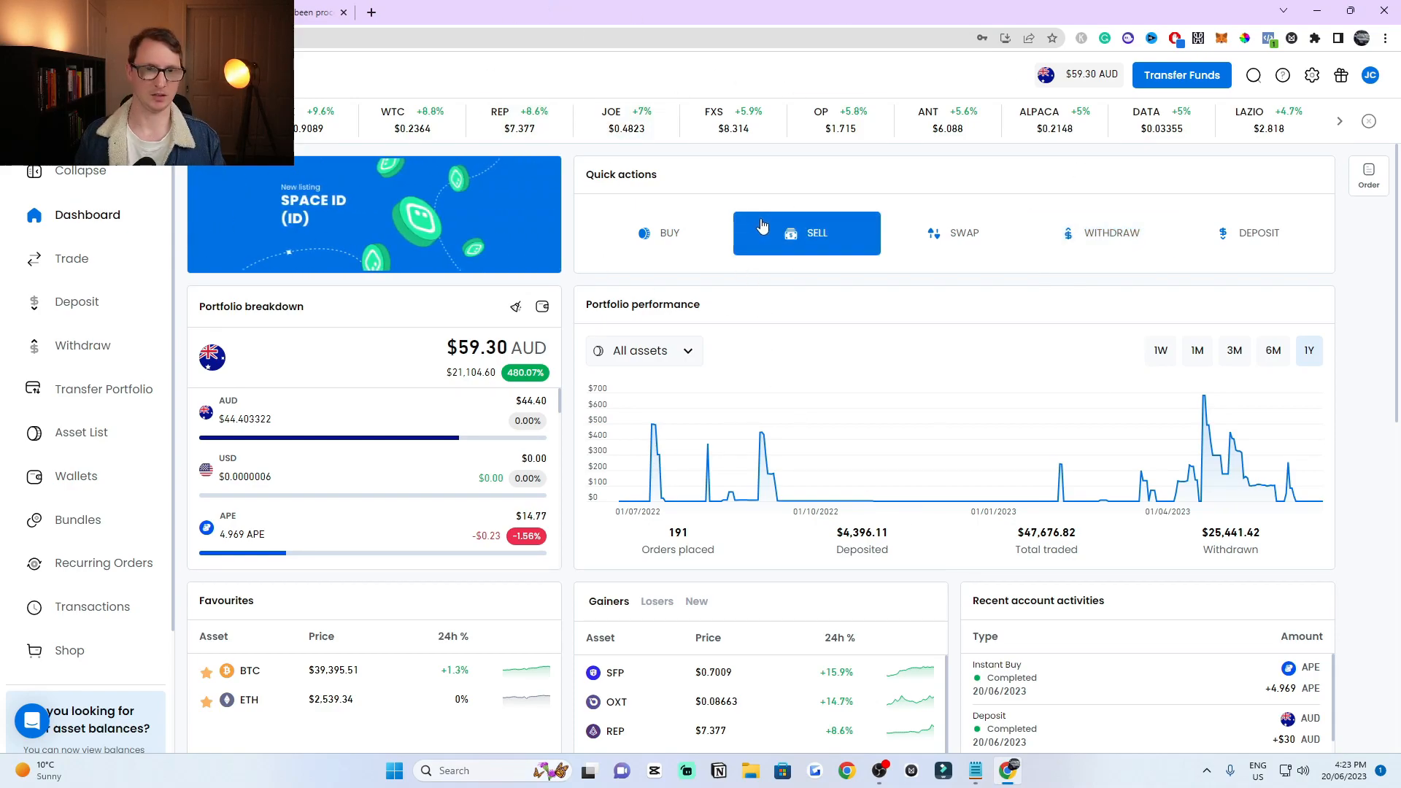
# Step: Show the Asset List and start a search to filter it down to ApeCoin
pyautogui.scroll(-3)
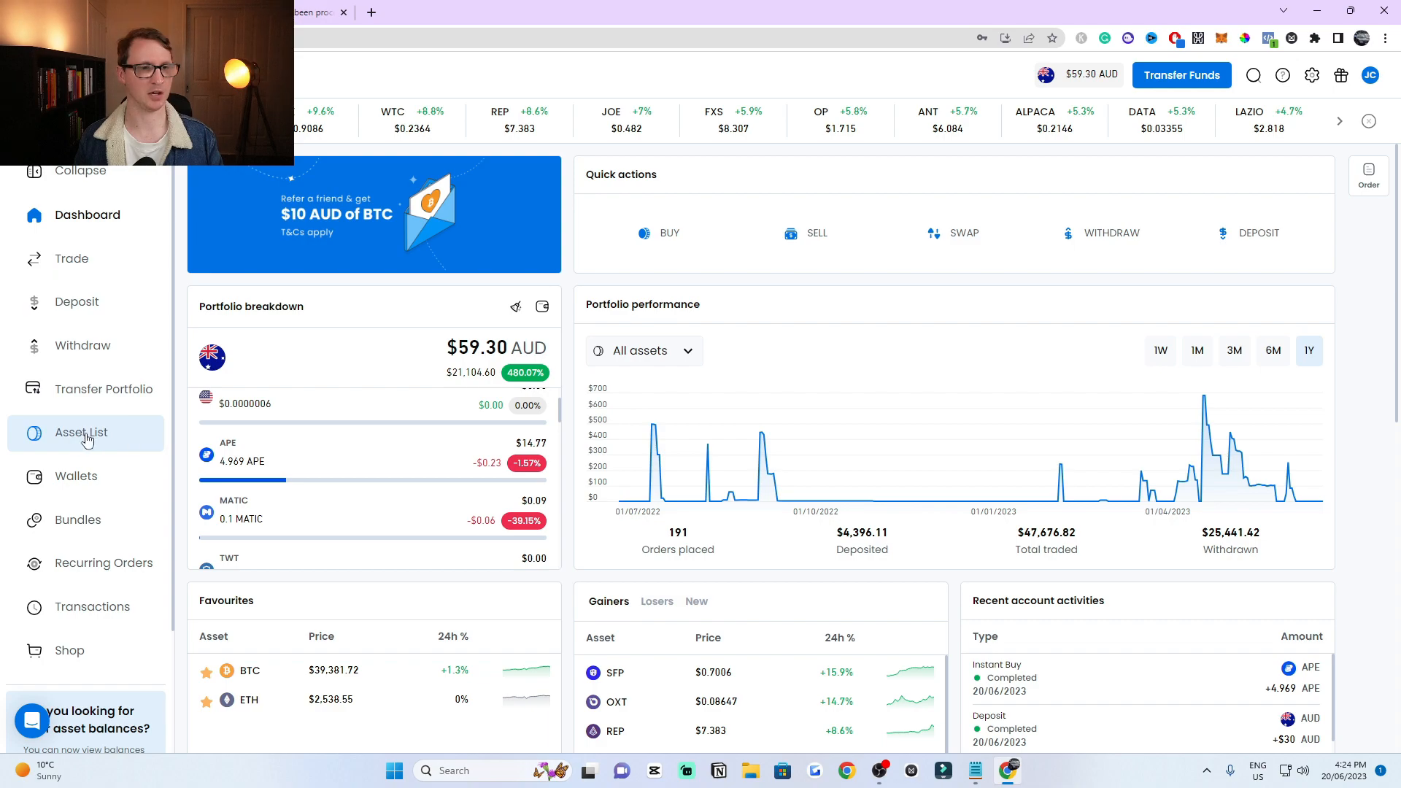
pyautogui.click(81, 432)
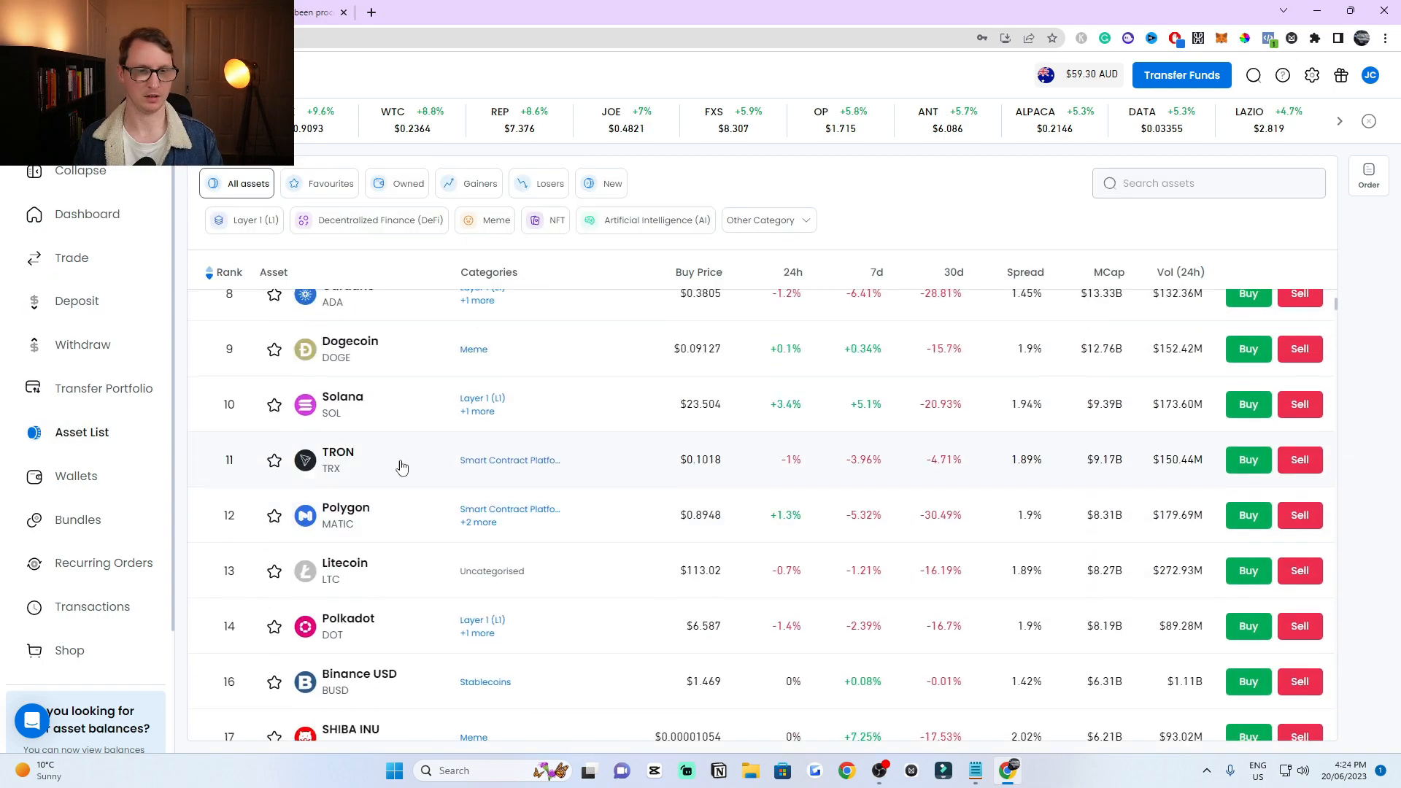
pyautogui.click(1209, 184)
pyautogui.write('apecoin')
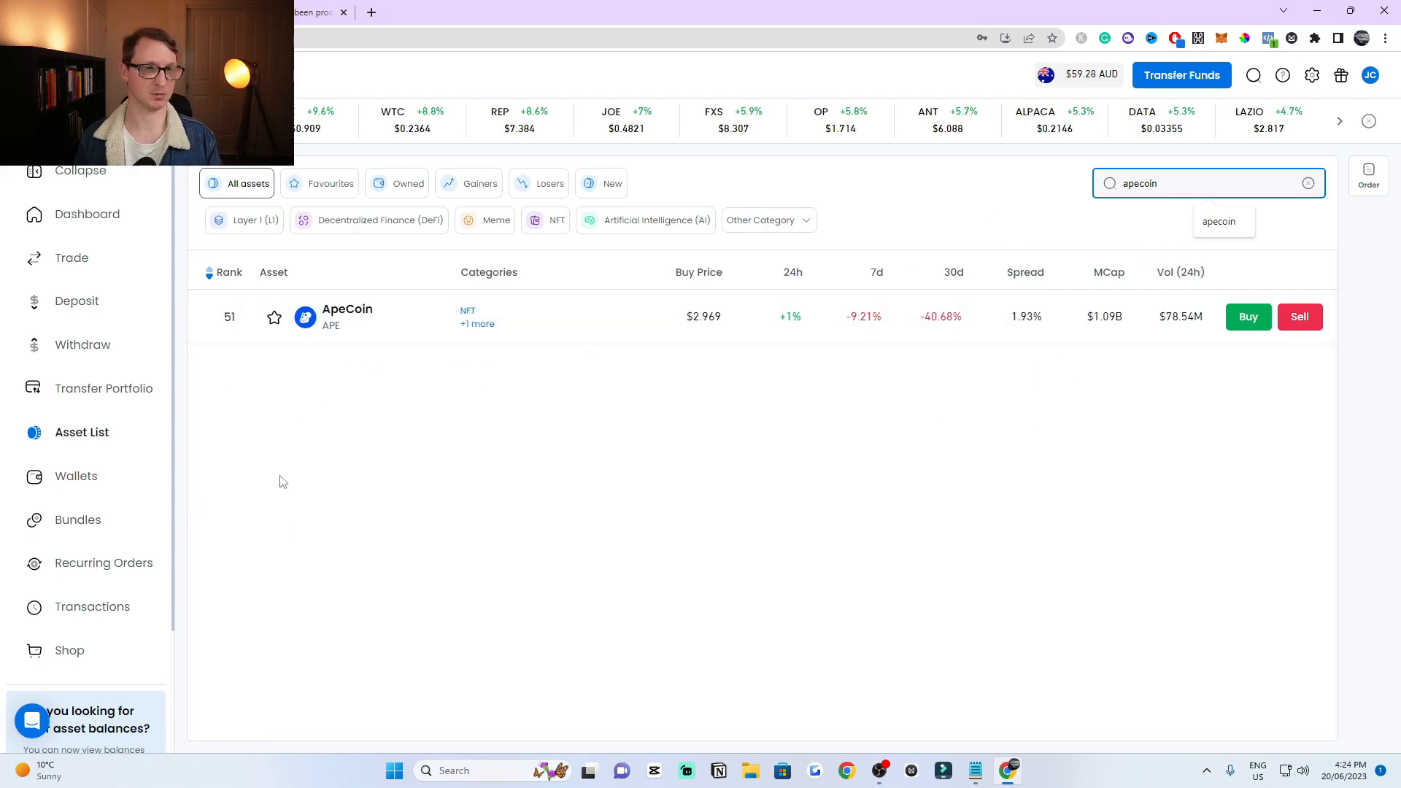
pyautogui.moveTo(76, 487)
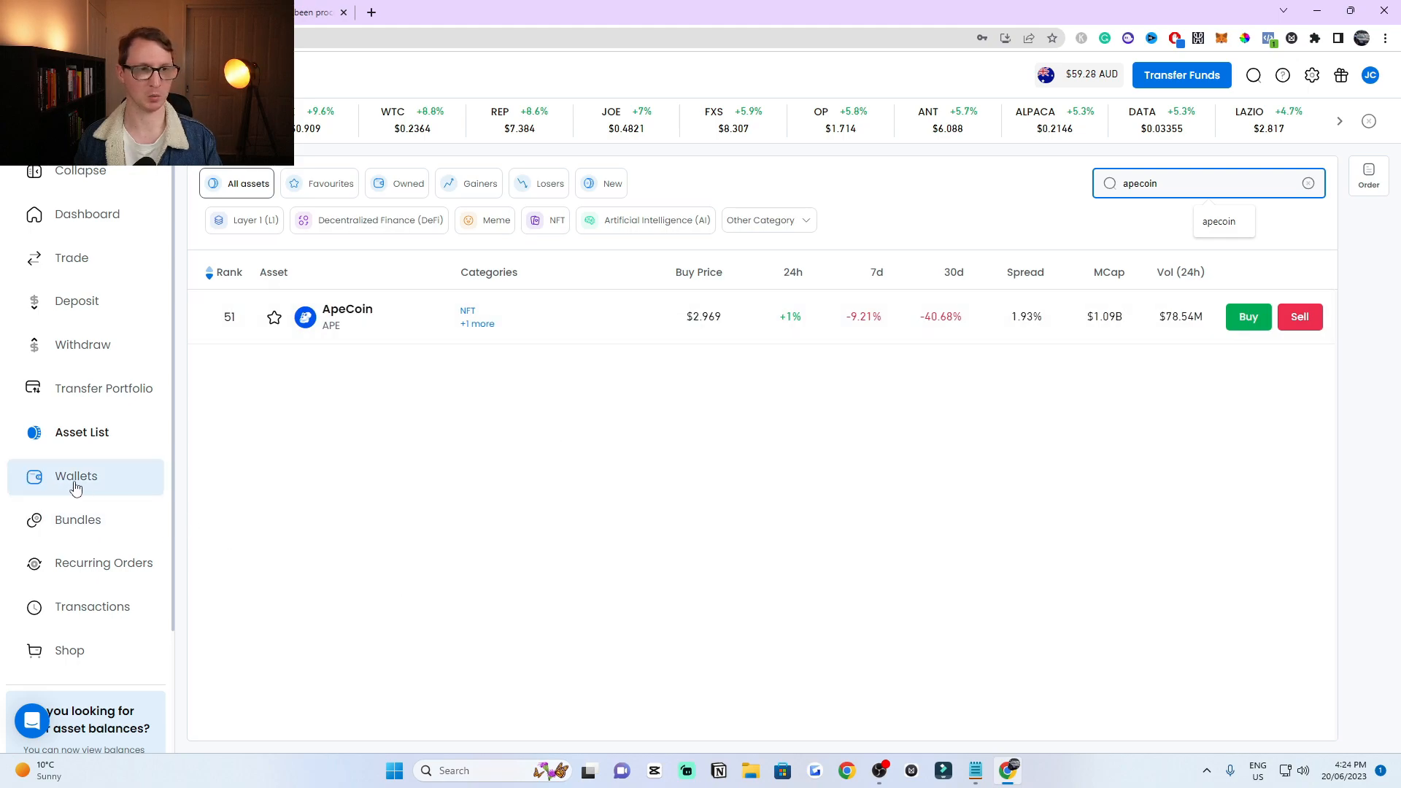
# Step: Go to Wallets and select the ApeCoin wallet holding 4.969 APE
pyautogui.click(76, 475)
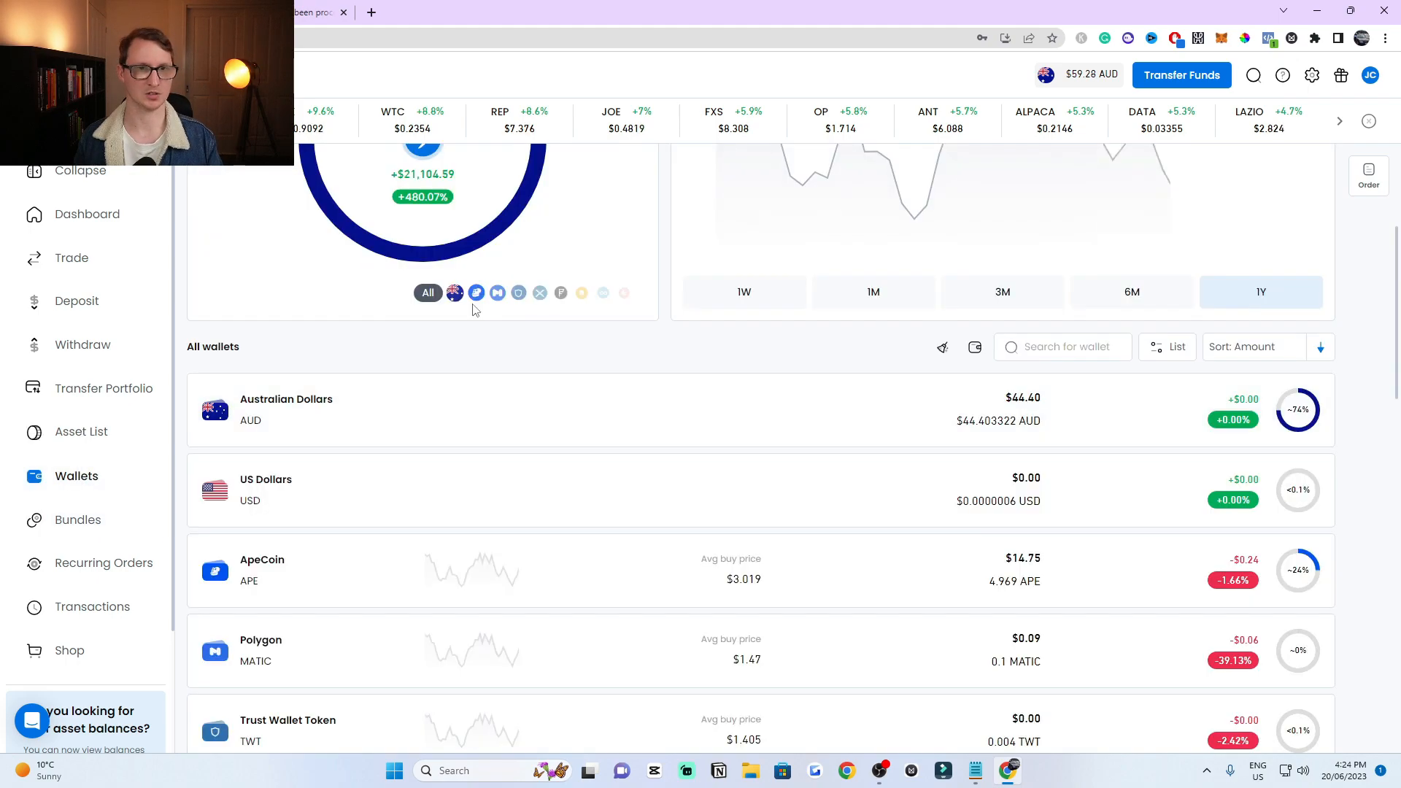
pyautogui.scroll(-3)
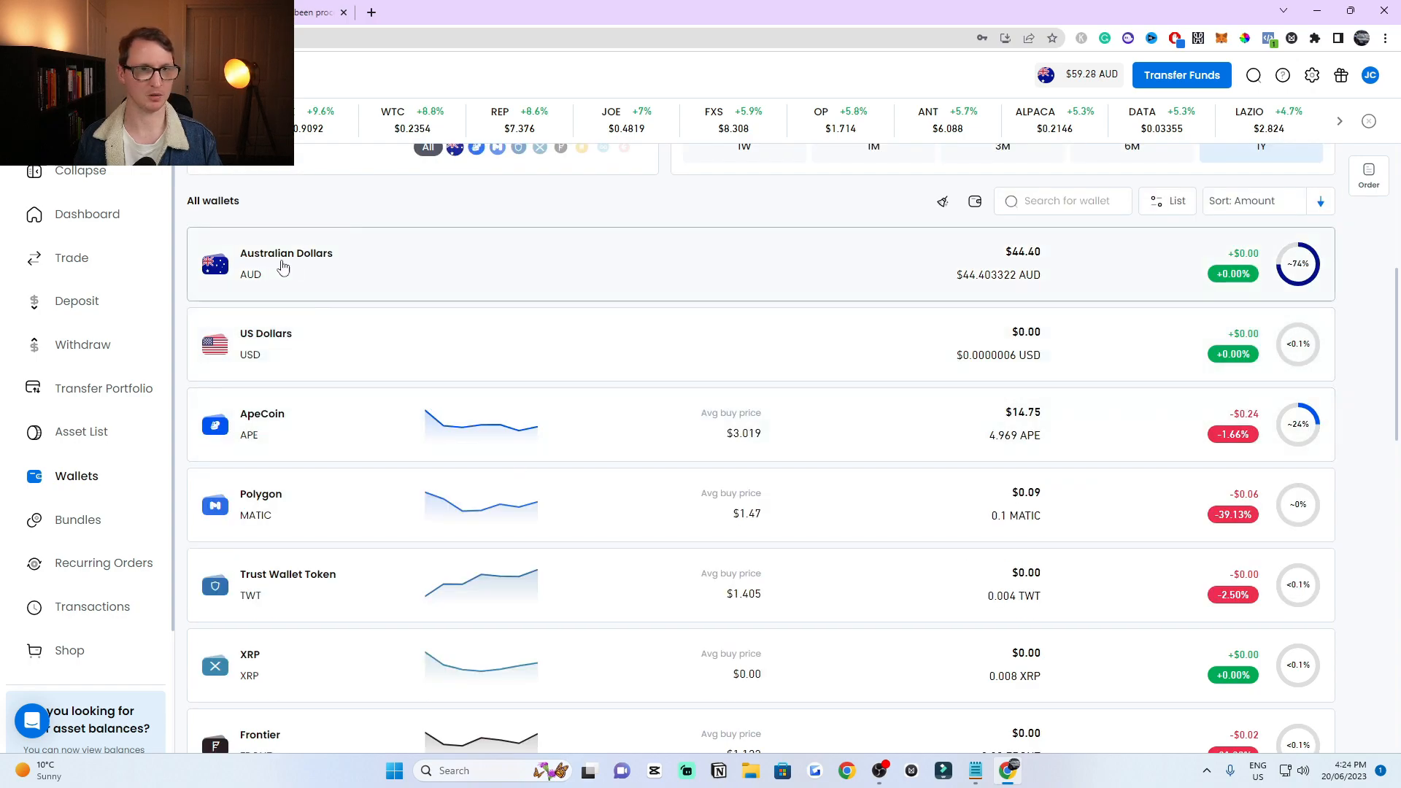
pyautogui.moveTo(304, 434)
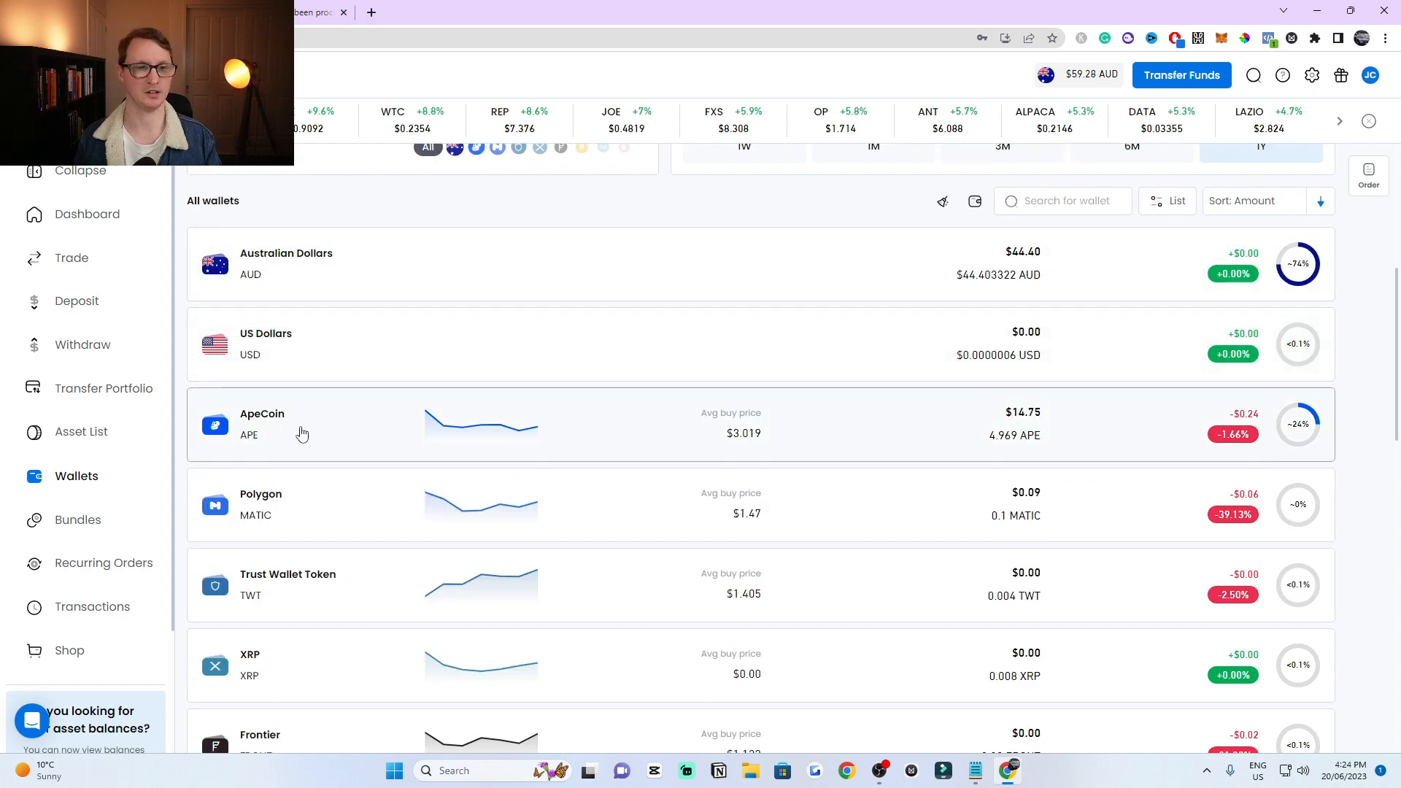
pyautogui.click(262, 424)
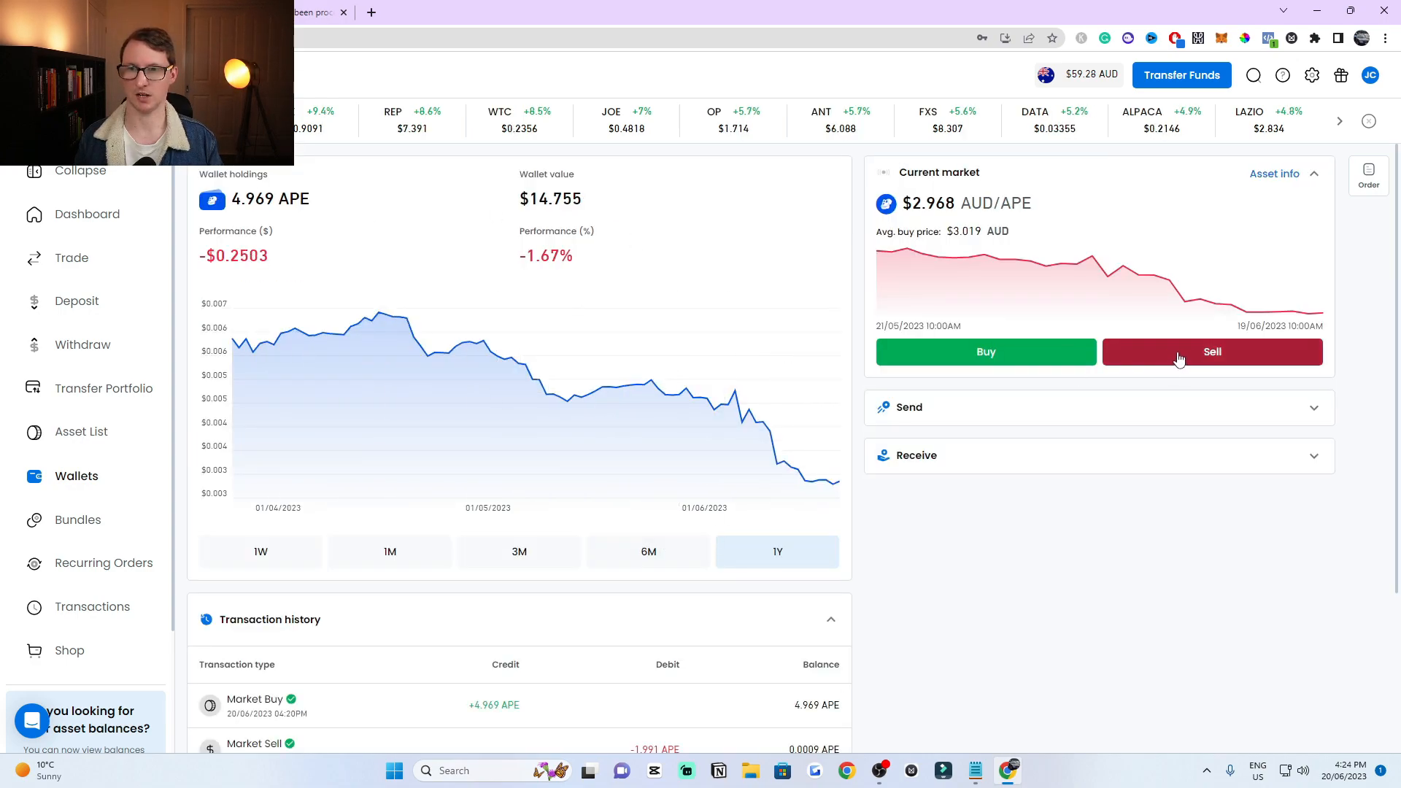
pyautogui.click(1212, 352)
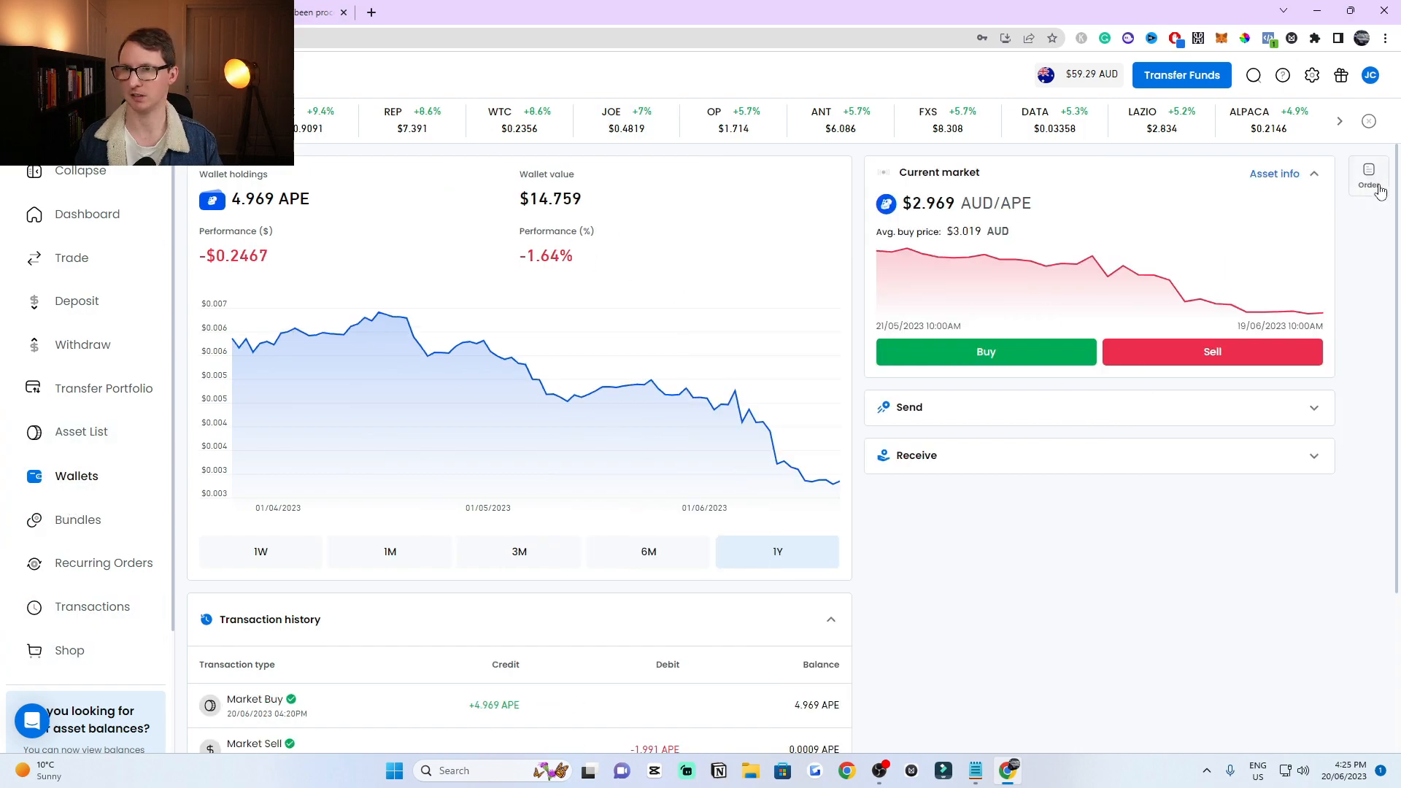
# Step: Start an instant order with ApeCoin as the asset to trade from
pyautogui.click(1371, 178)
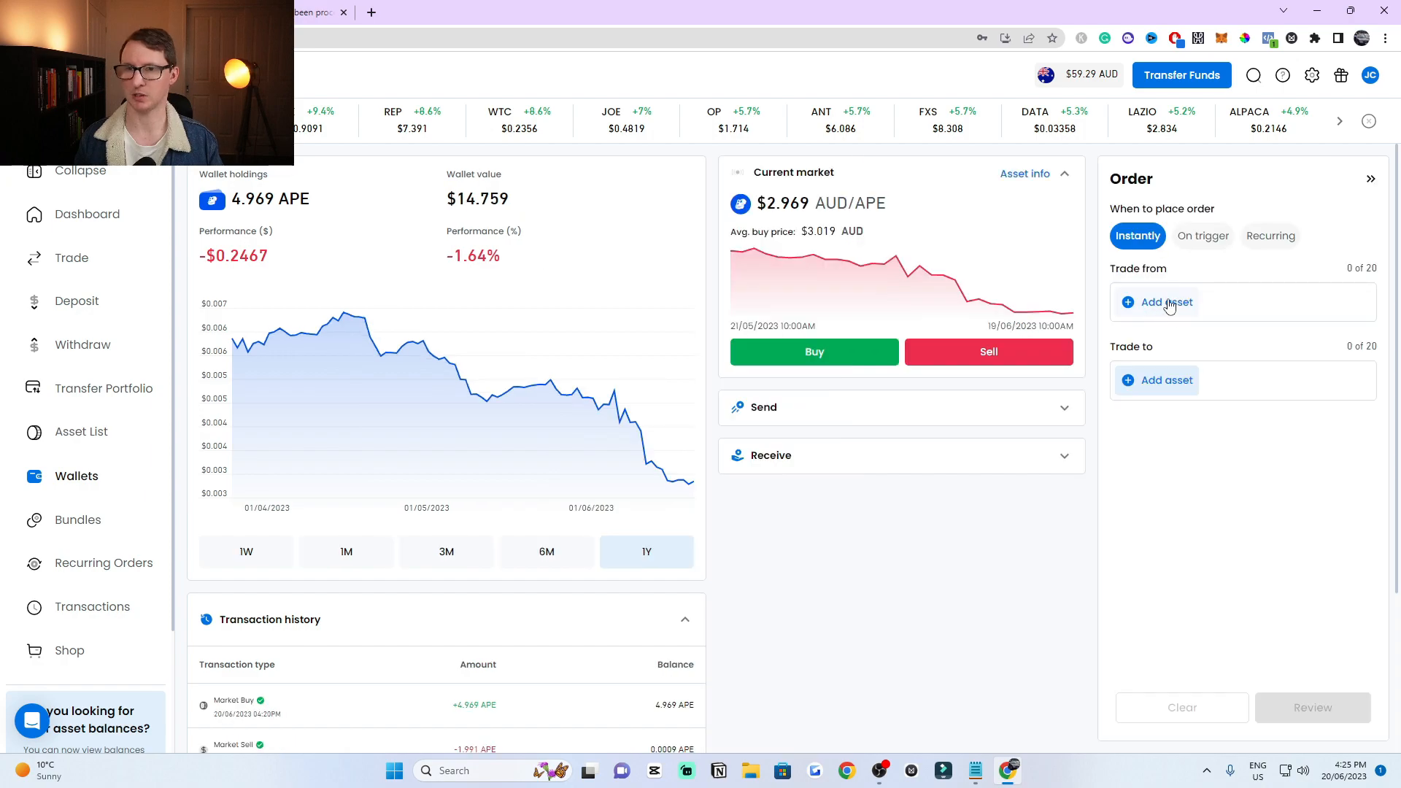
pyautogui.click(1166, 302)
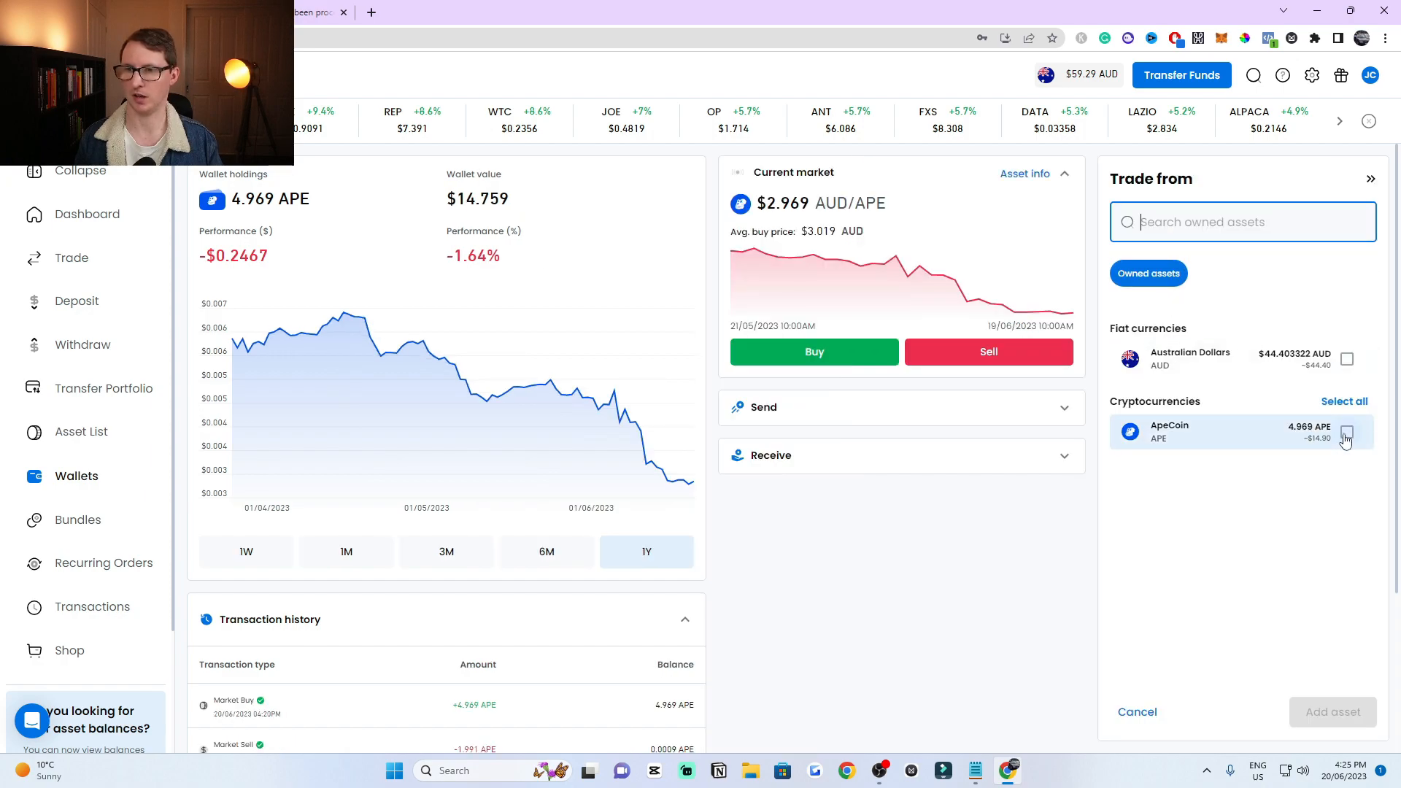
pyautogui.click(1347, 432)
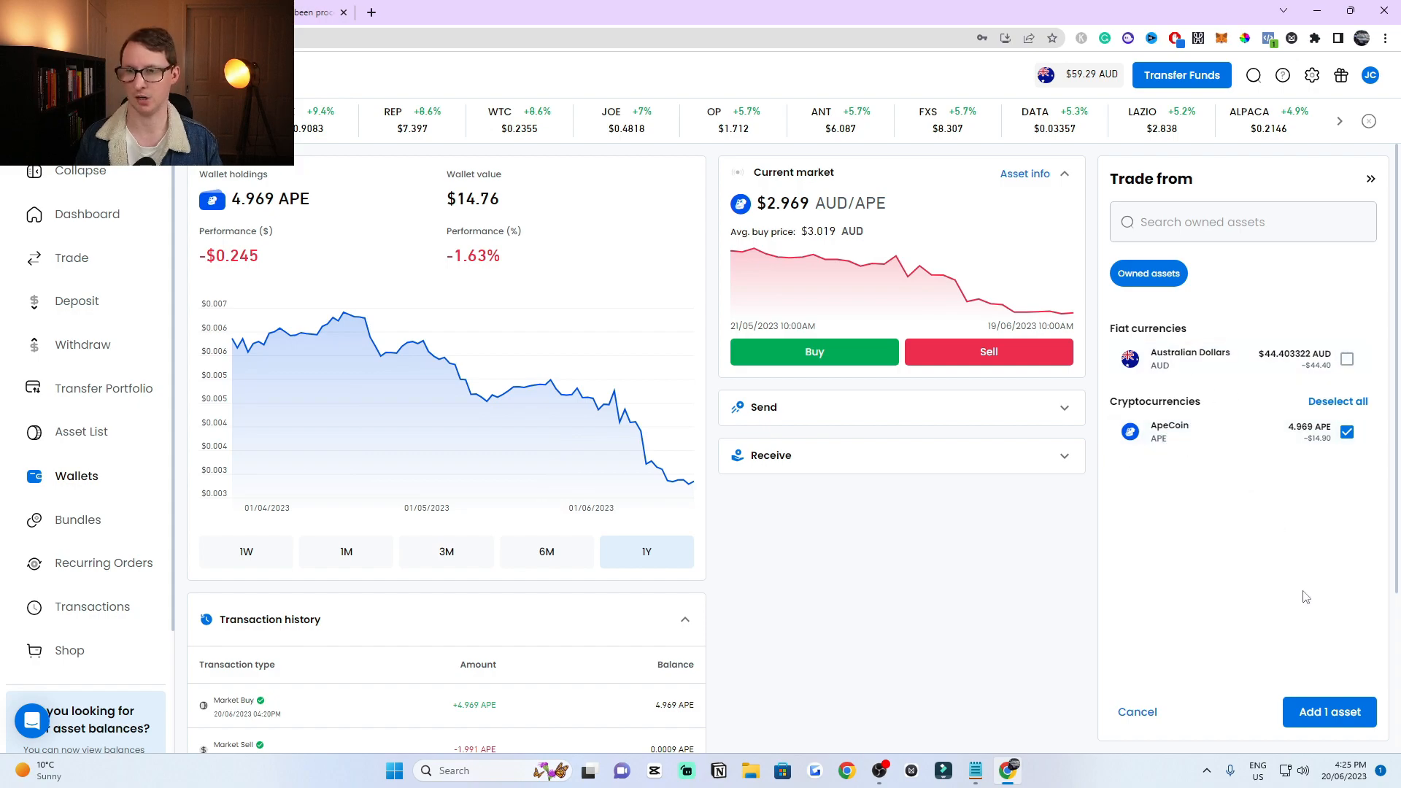
pyautogui.click(1328, 711)
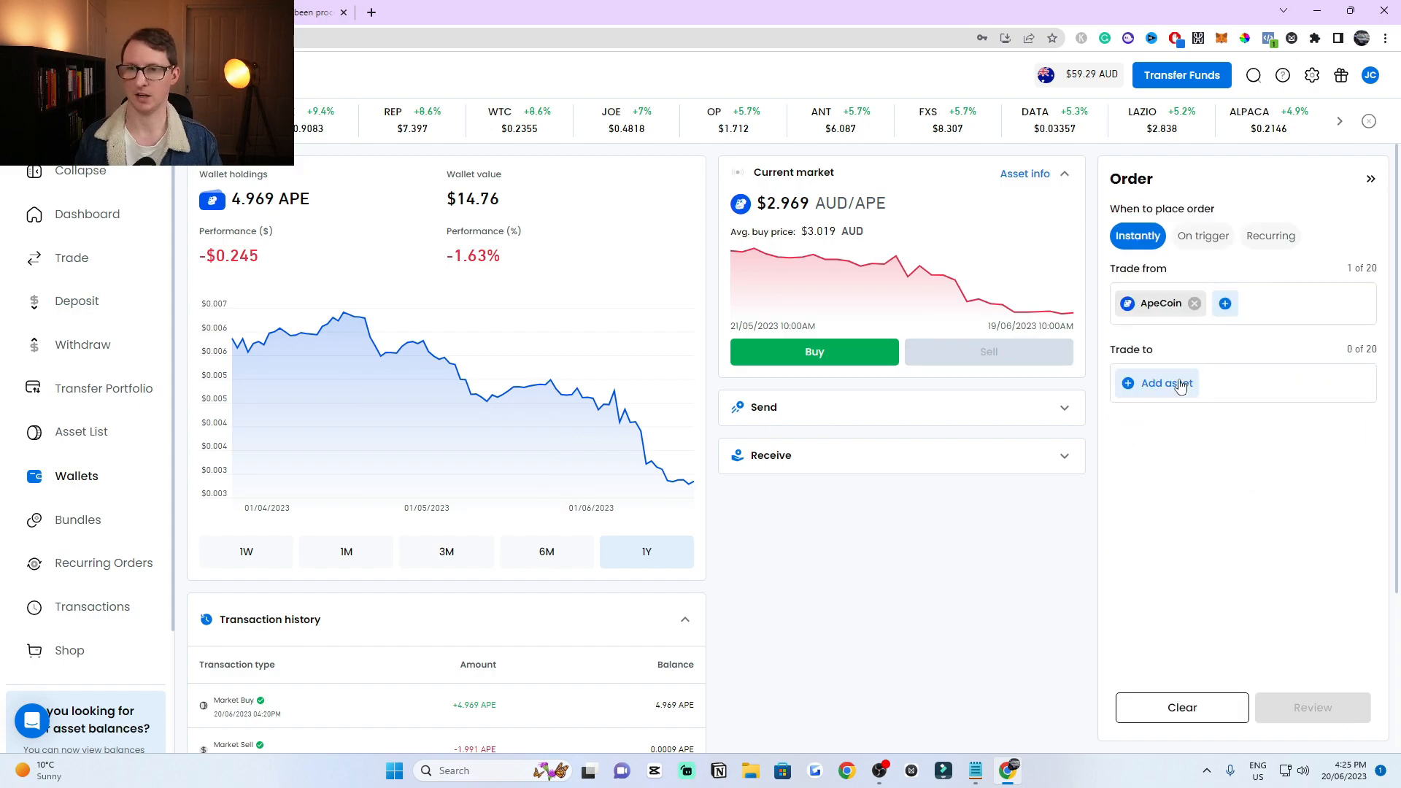
# Step: Choose Australian Dollars as the asset to trade into
pyautogui.click(1163, 382)
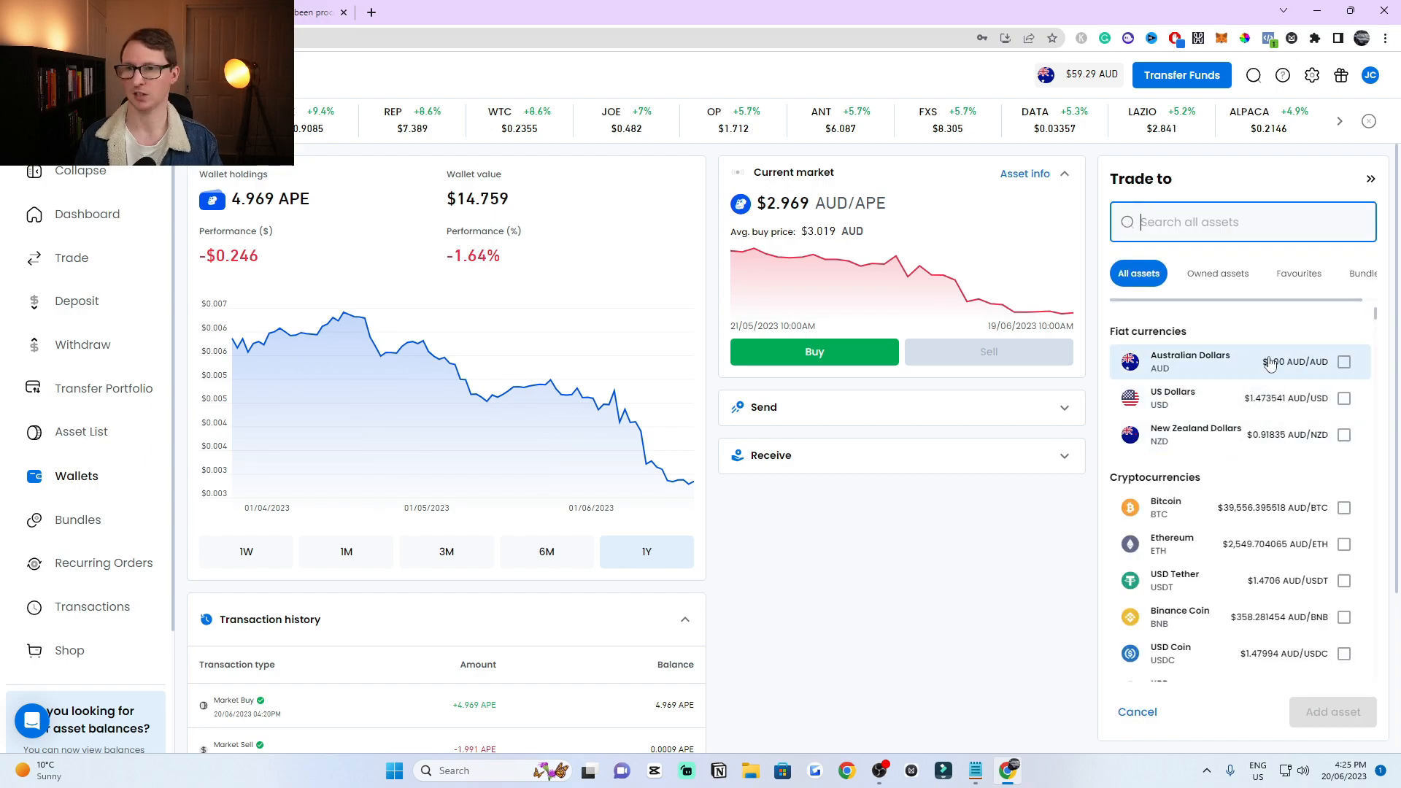
pyautogui.click(1191, 361)
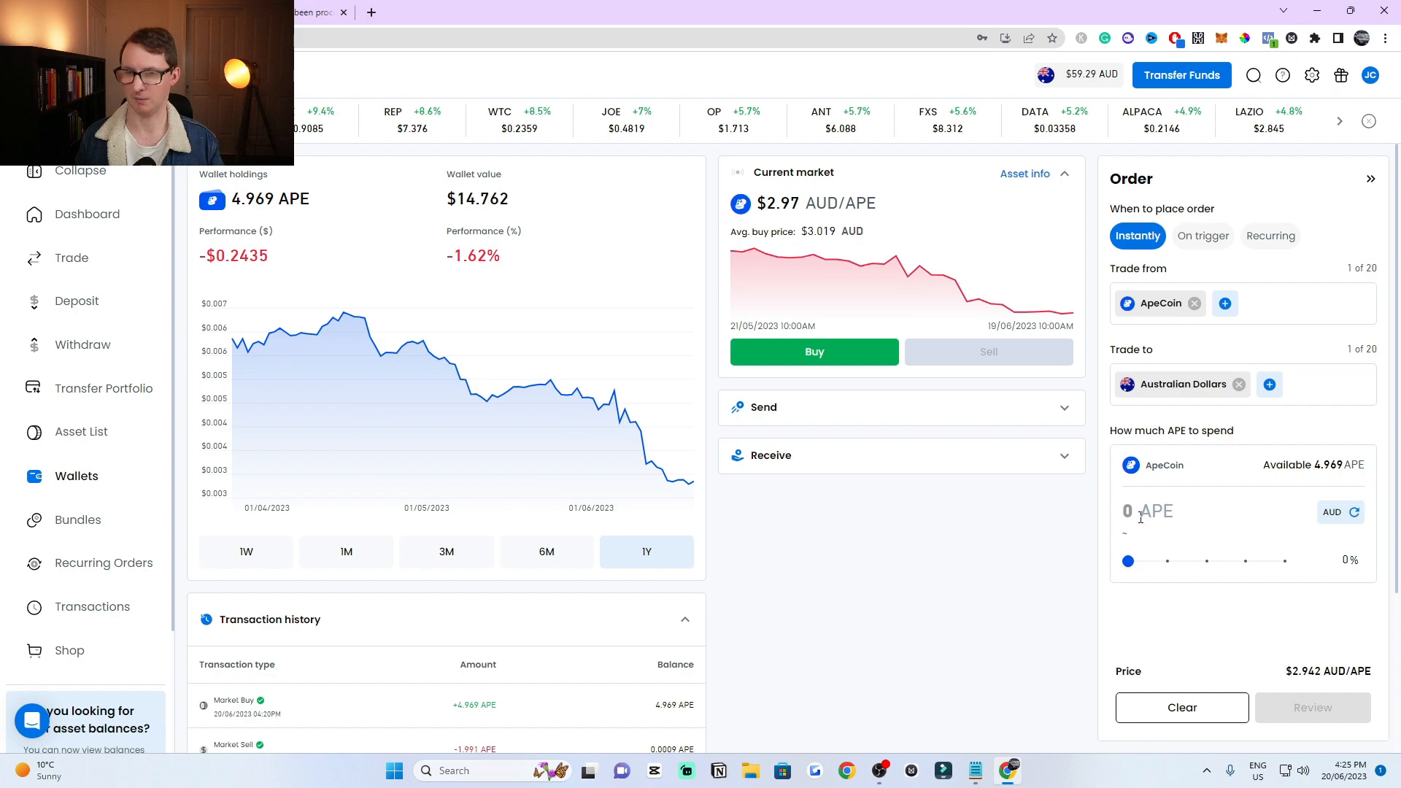
# Step: Fill the order amount with the full available balance of 4.969 APE
pyautogui.doubleClick(1305, 672)
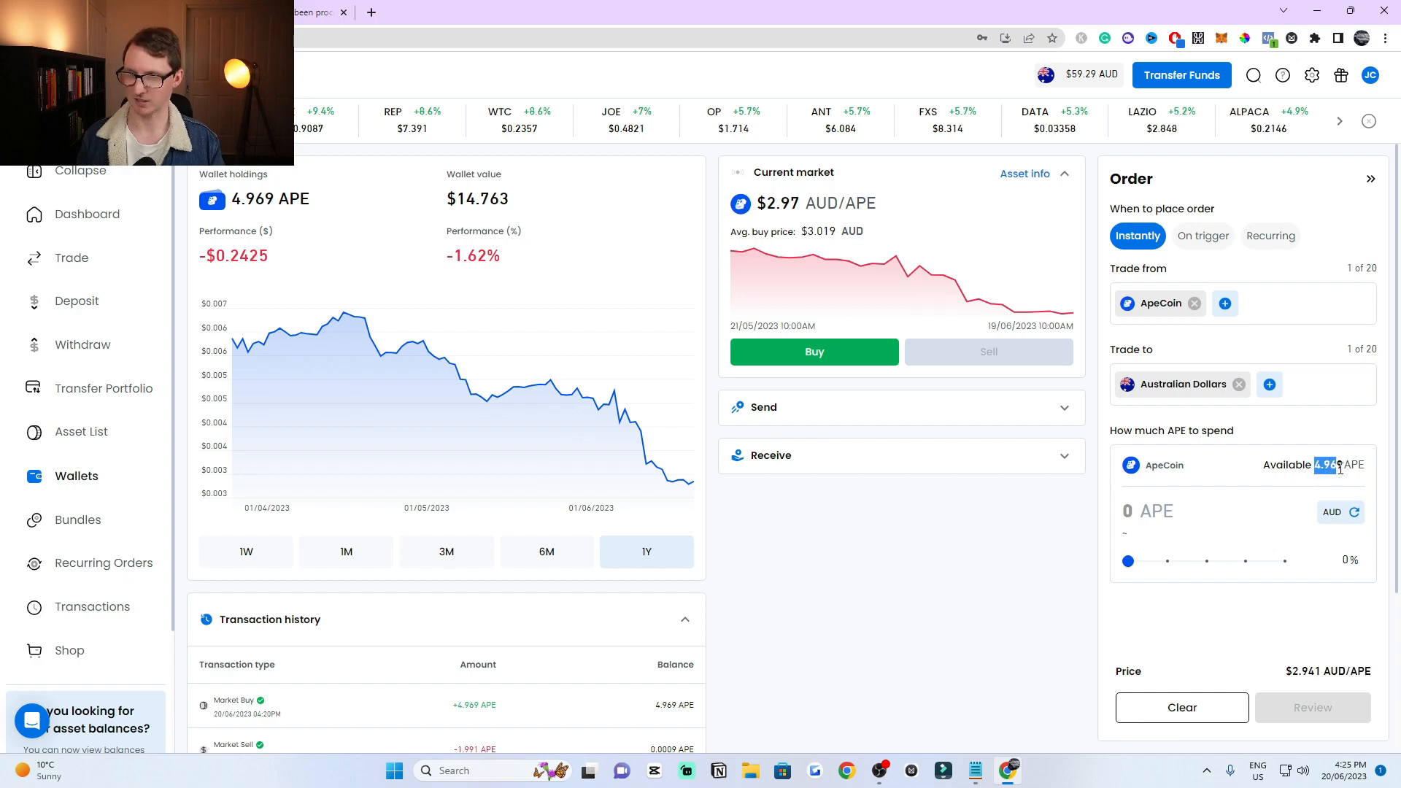
pyautogui.moveTo(1128, 561); pyautogui.dragTo(1284, 560)
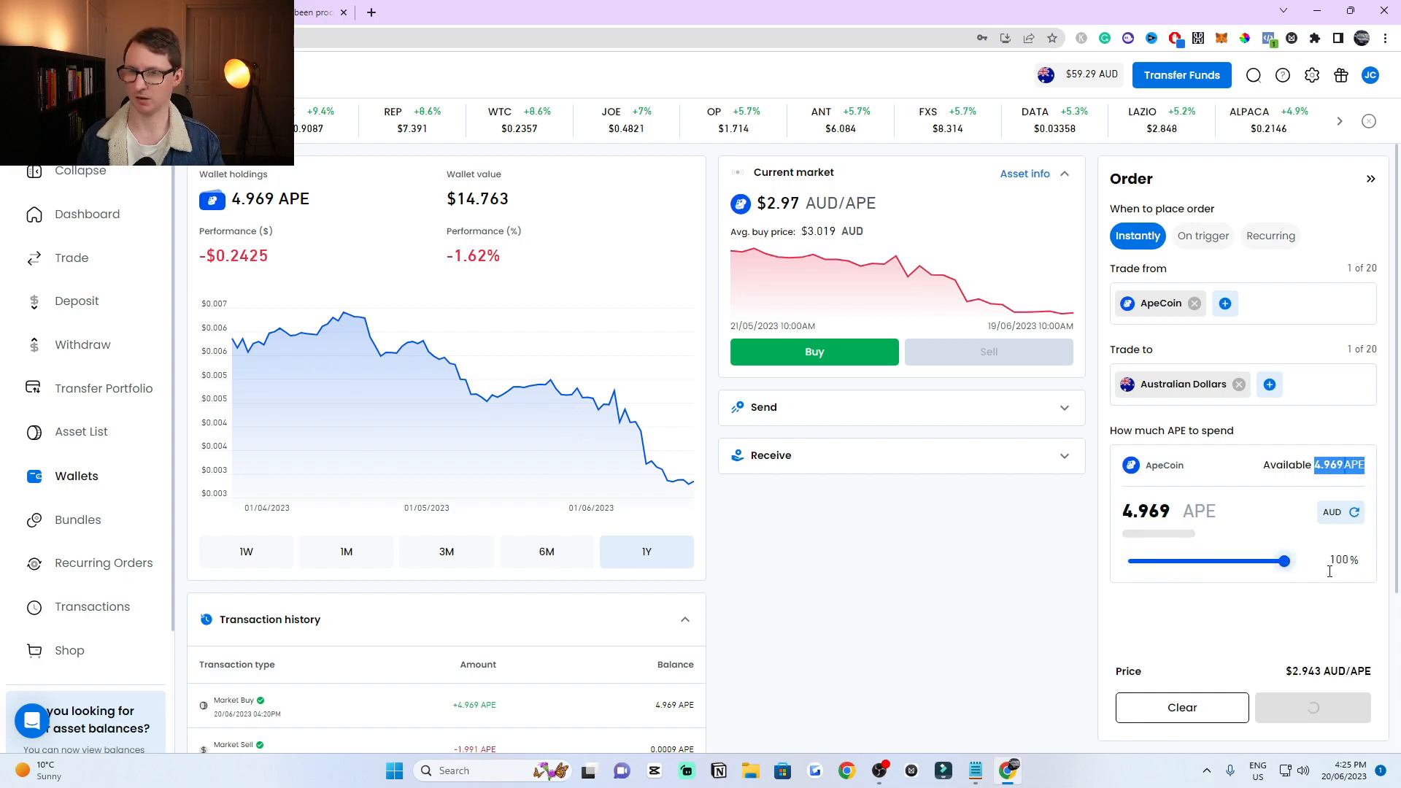
pyautogui.click(1354, 513)
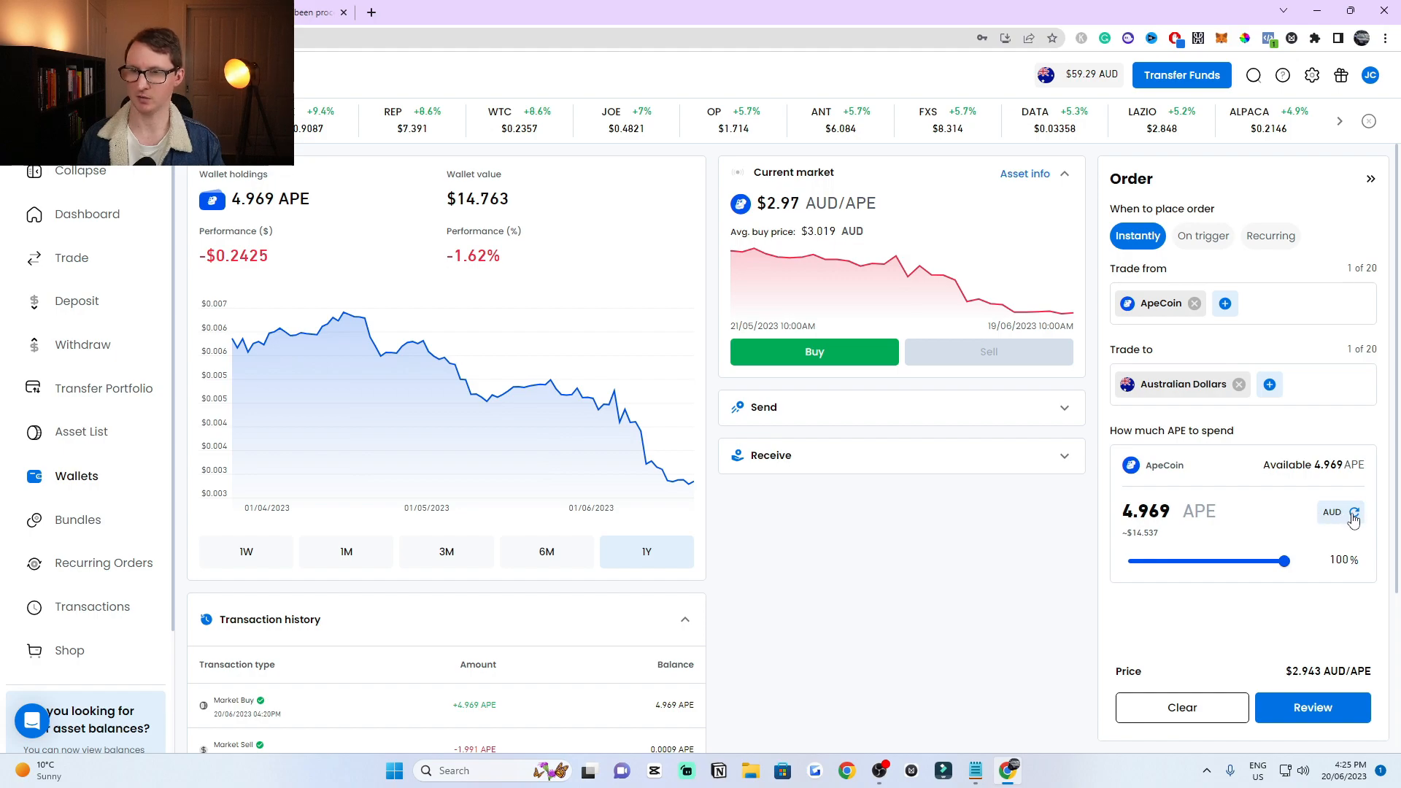
pyautogui.click(1354, 512)
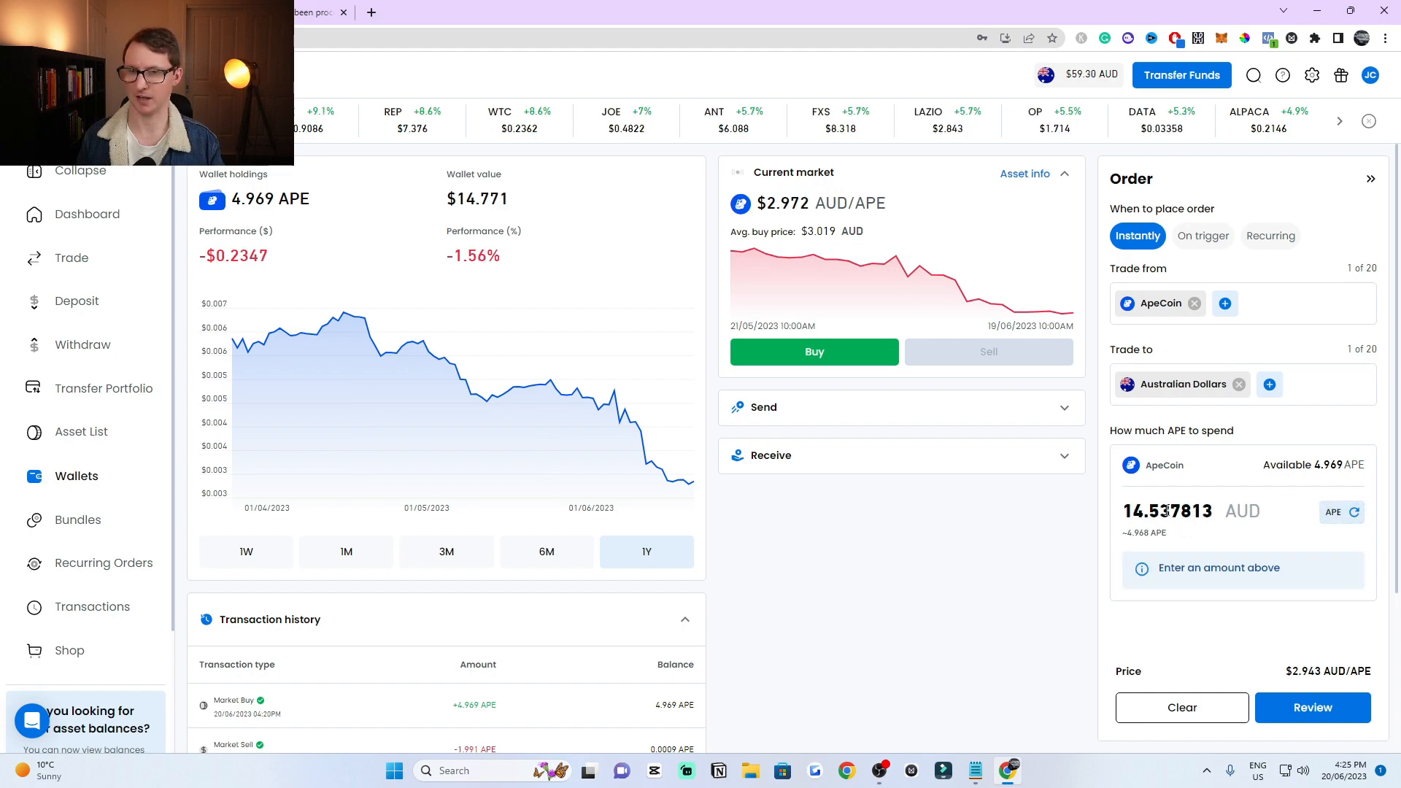
# Step: Try an AUD amount of 14, then slide the amount back to 100% of the balance (about $14.54 AUD)
pyautogui.tripleClick(1168, 511)
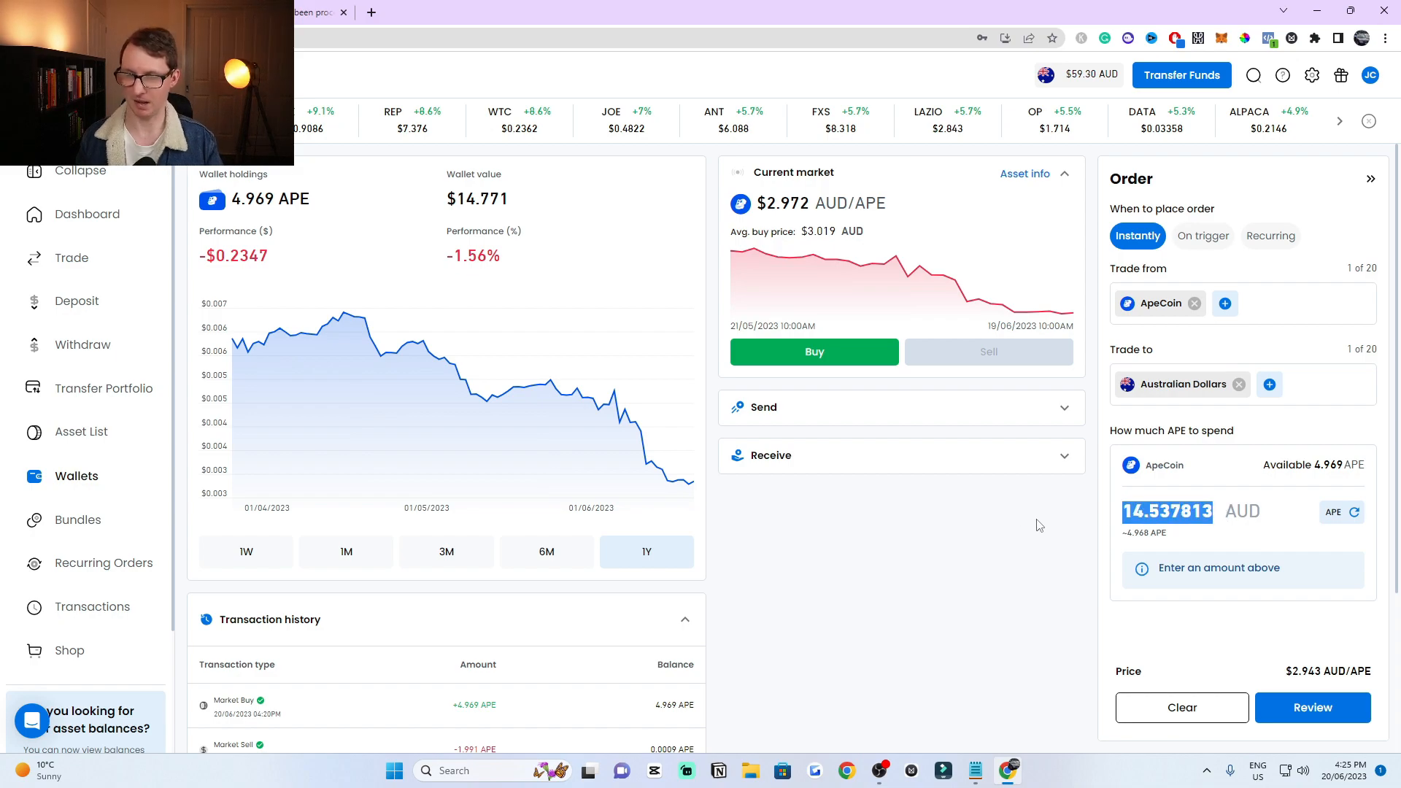
pyautogui.click(1181, 706)
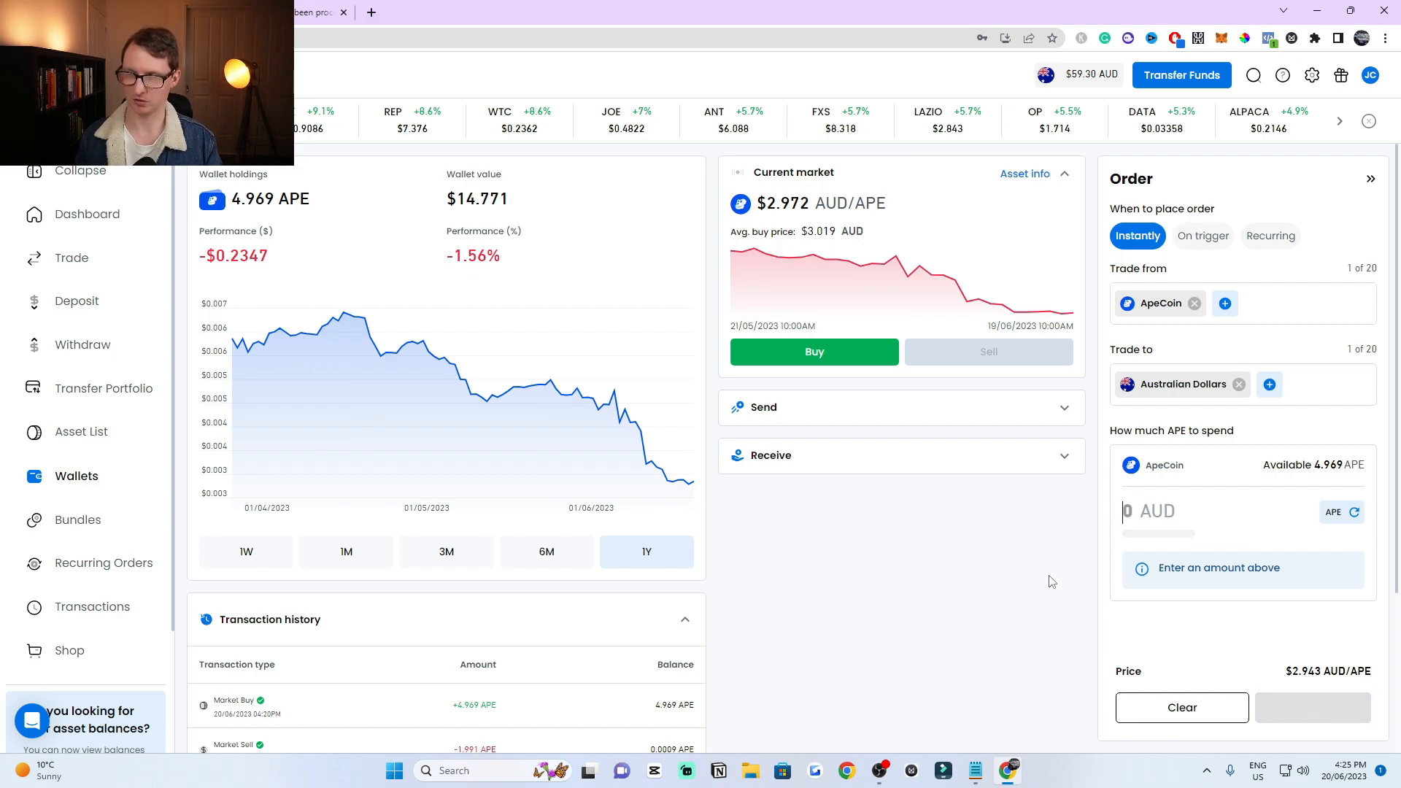
pyautogui.write('14')
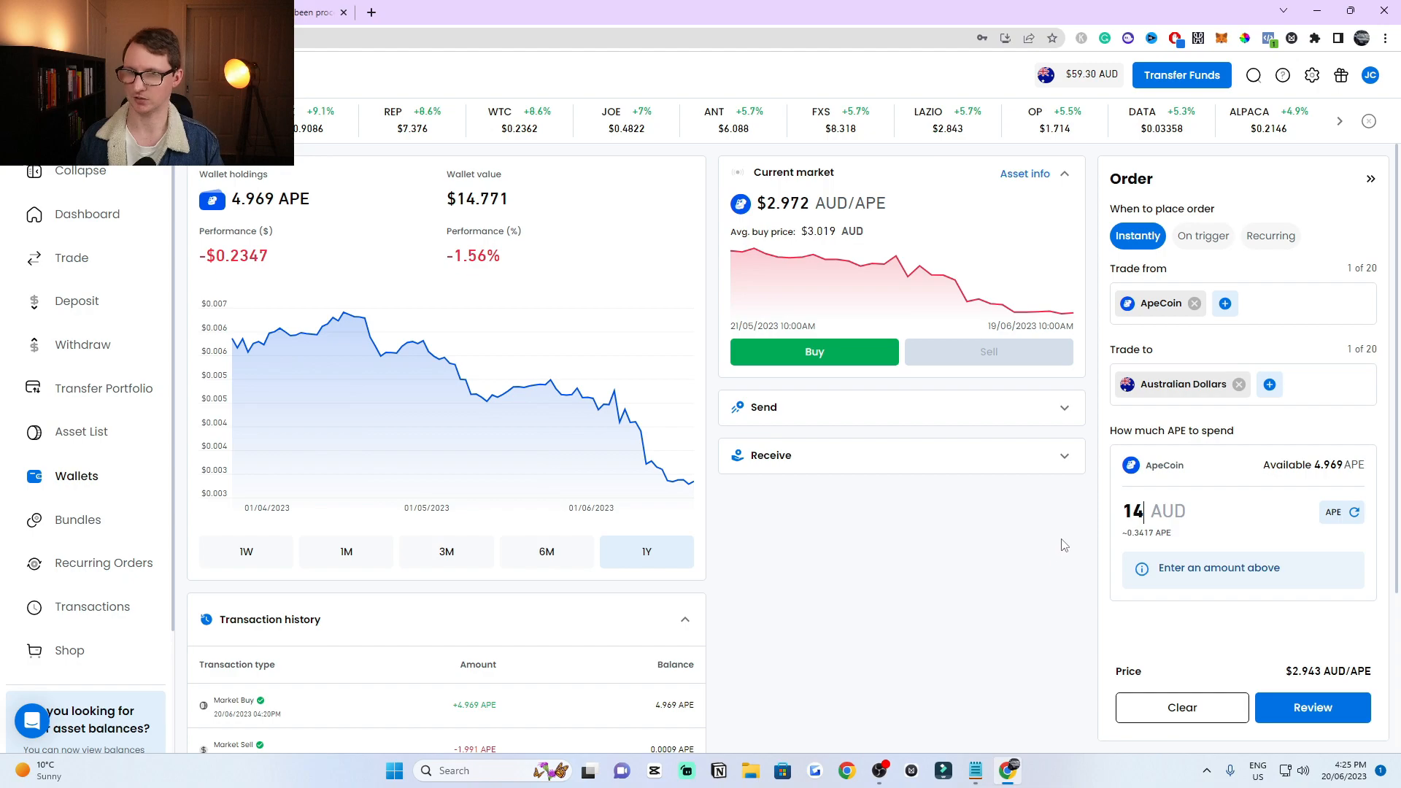
pyautogui.moveTo(1153, 561); pyautogui.dragTo(1275, 561)
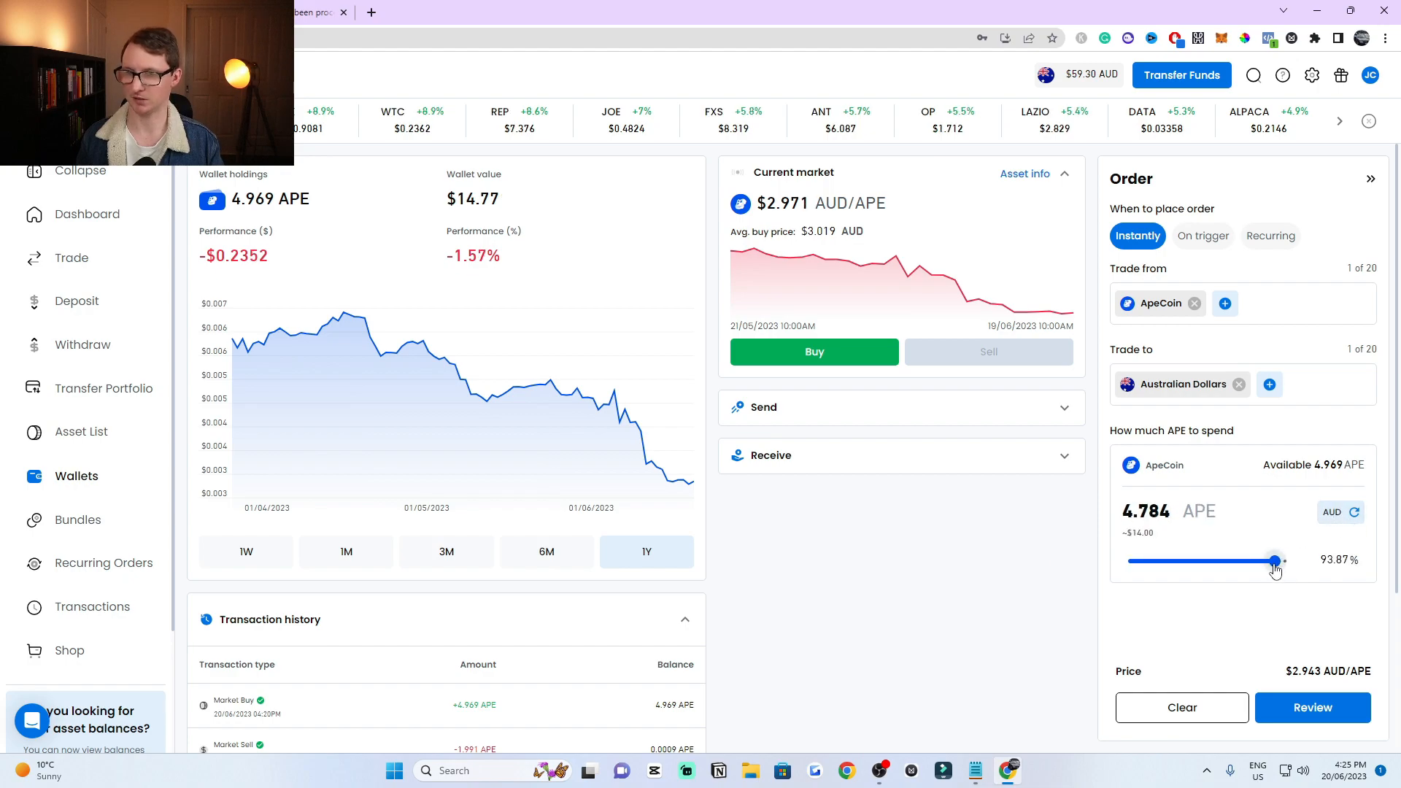
pyautogui.moveTo(1276, 560); pyautogui.dragTo(1287, 561)
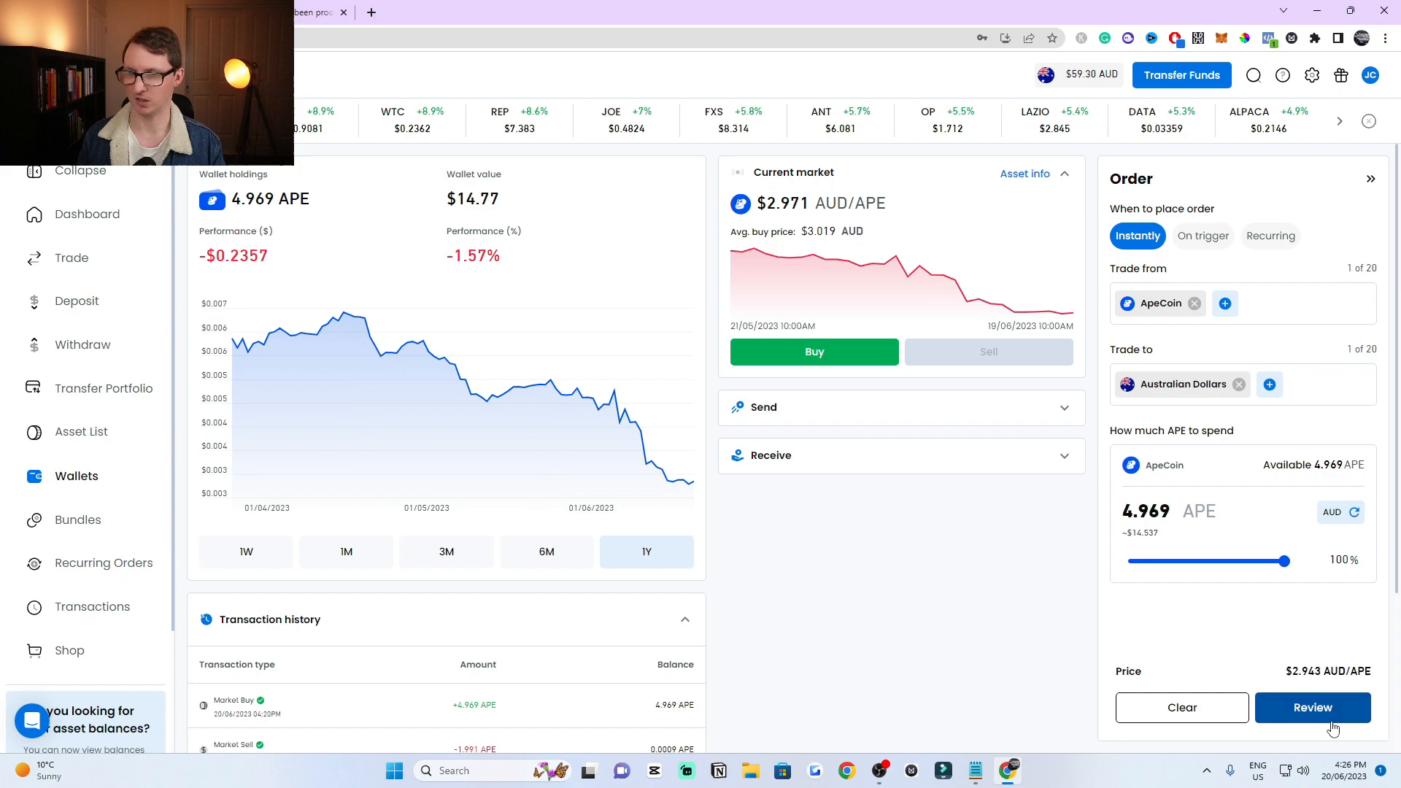
# Step: Review and place the order selling 4.969 APE for about $14.54 AUD, then reset for a new trade
pyautogui.click(1312, 706)
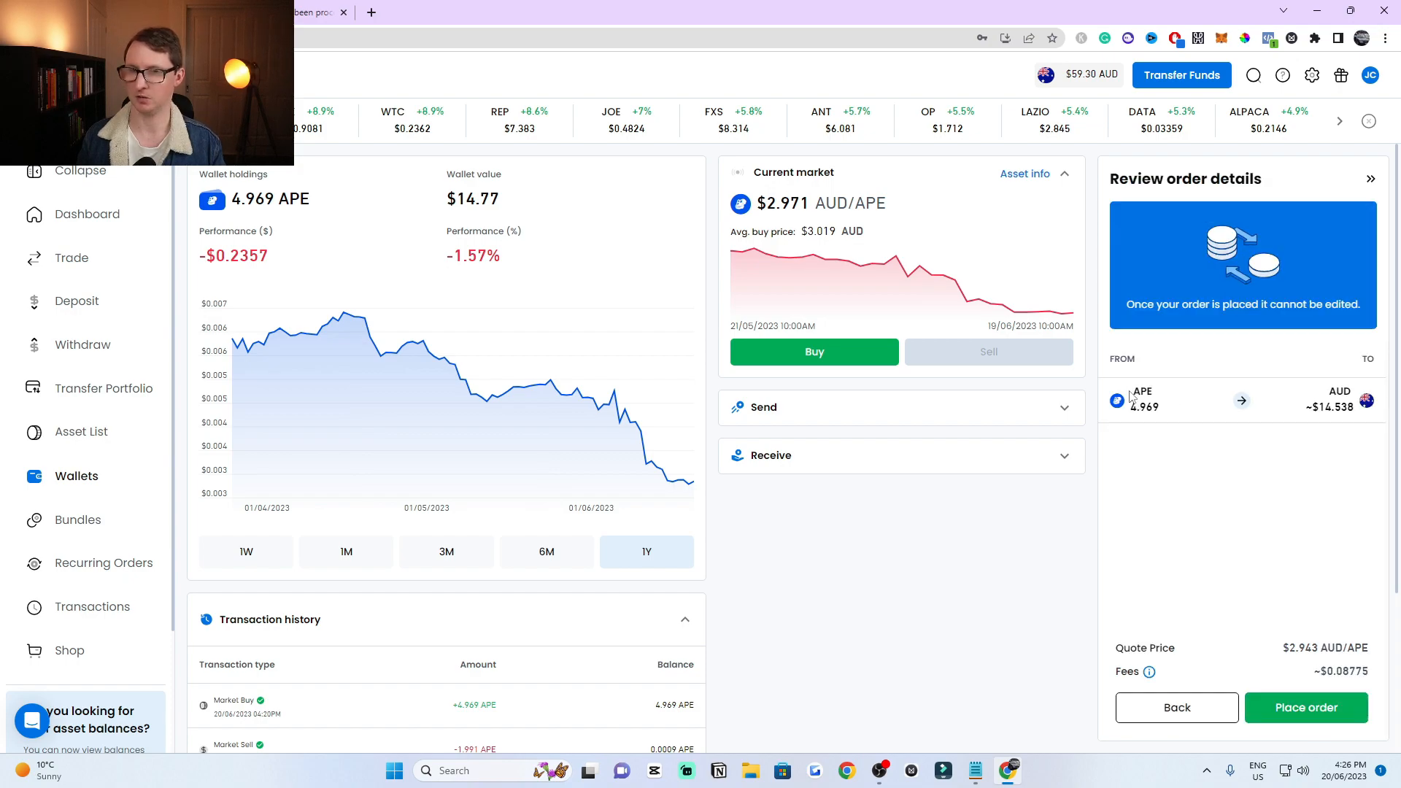
pyautogui.moveTo(1245, 505)
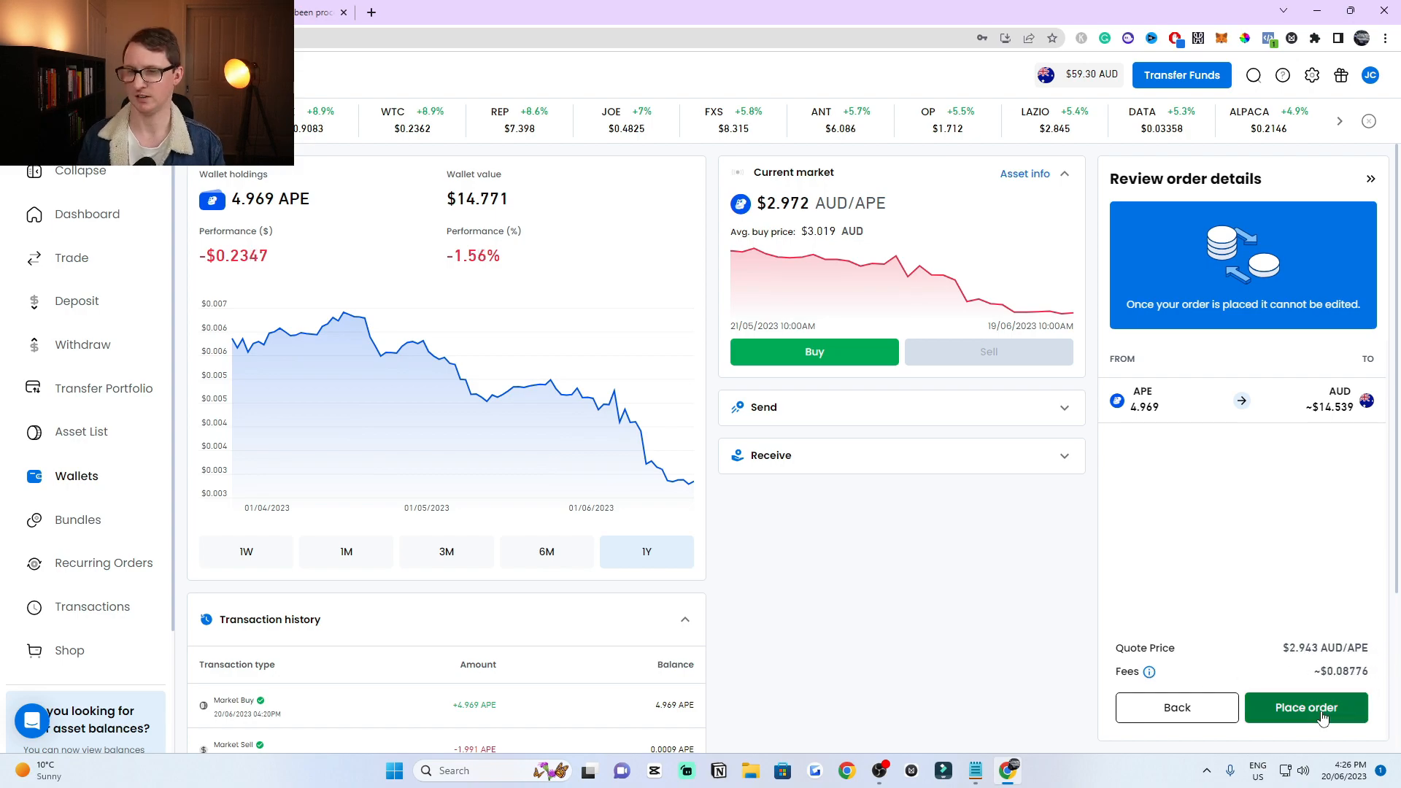
pyautogui.click(1305, 706)
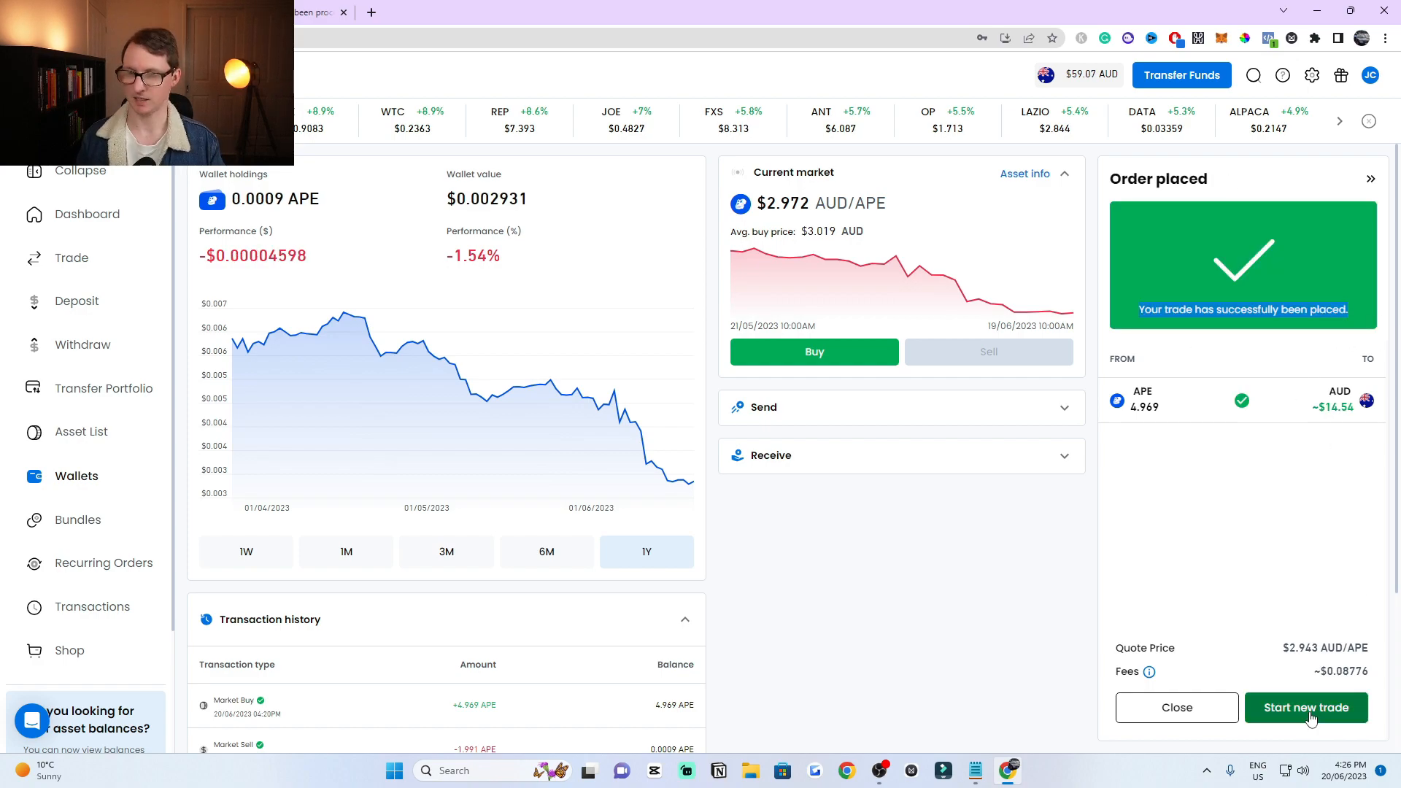
pyautogui.click(1305, 707)
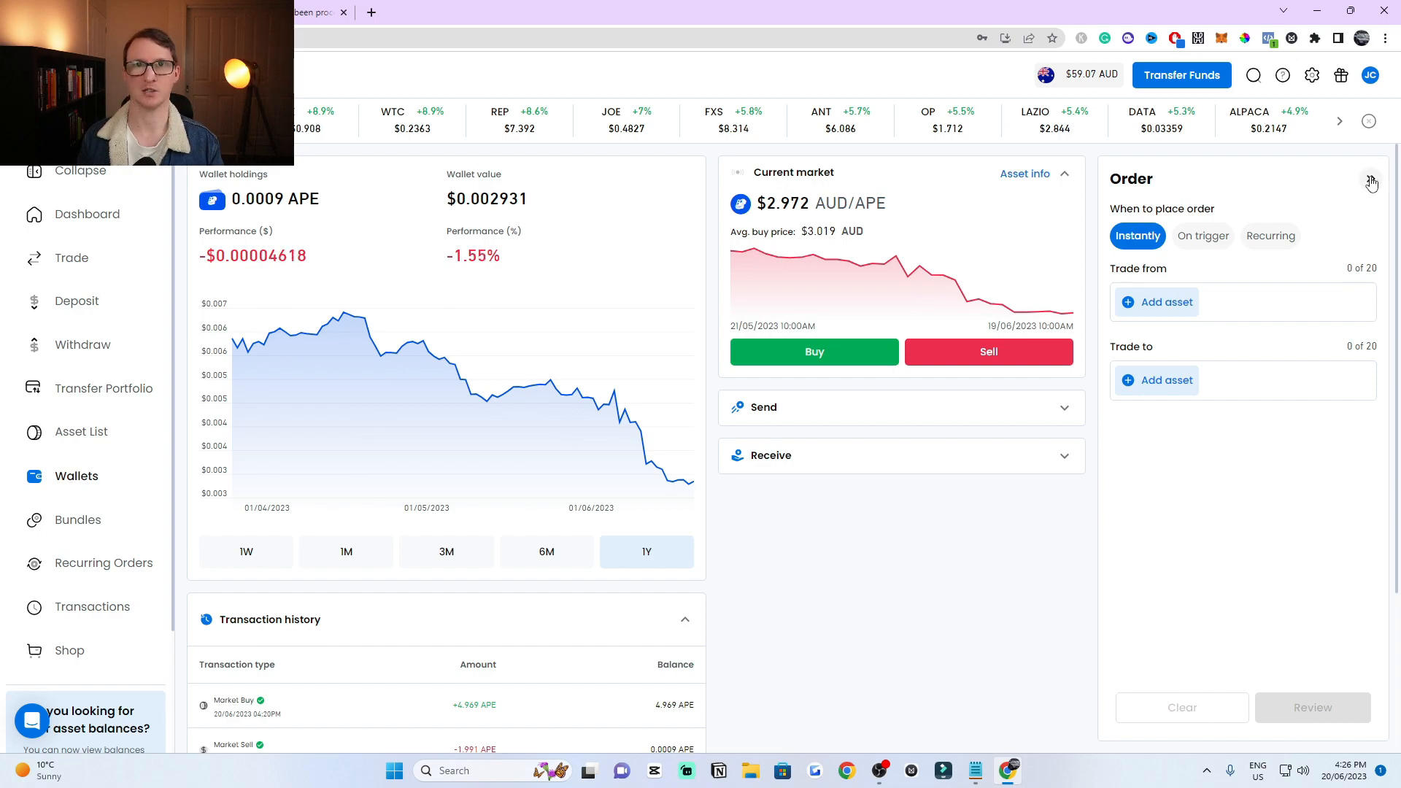
# Step: In the AUD wallet, permanently dismiss the first-time withdrawal notice and return to the dashboard
pyautogui.click(1371, 184)
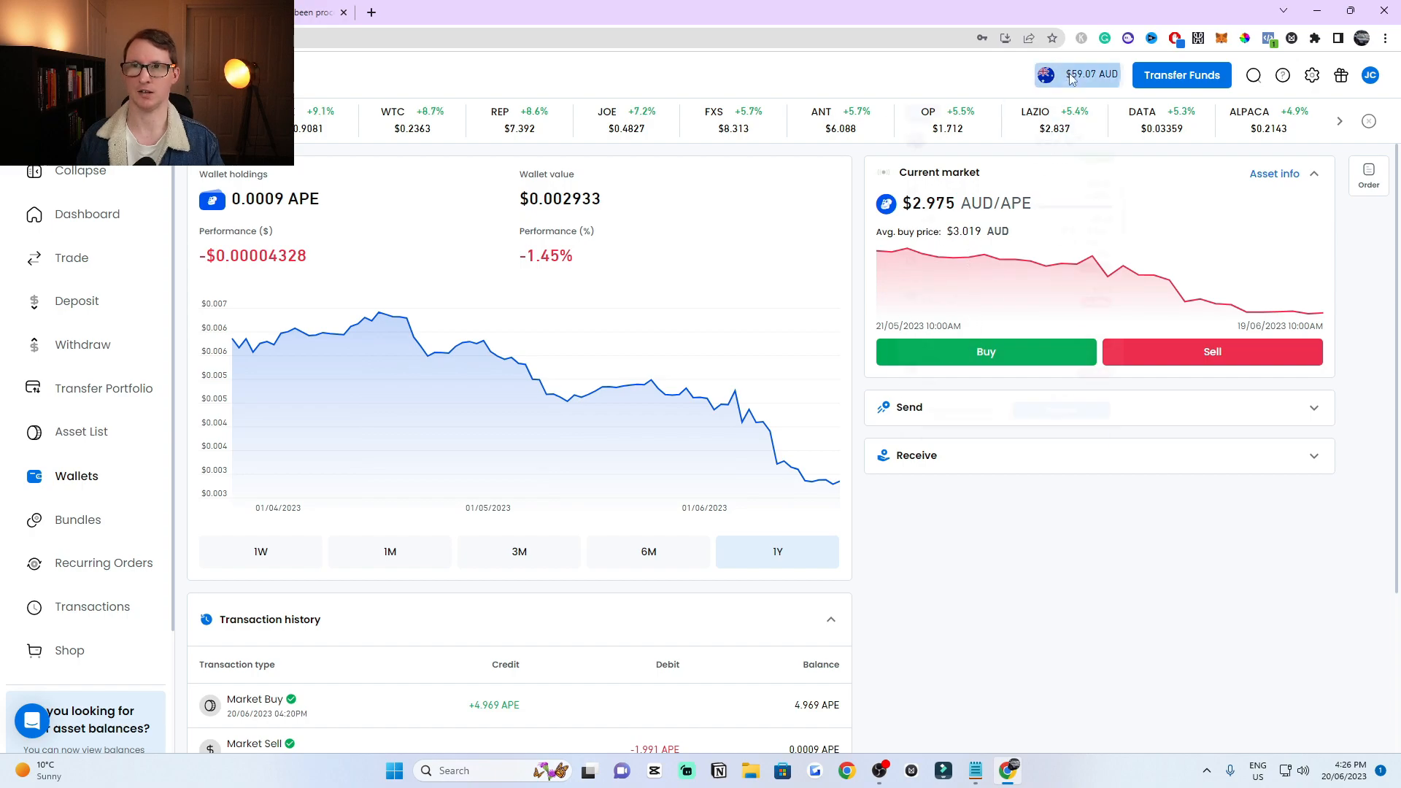
pyautogui.click(1077, 74)
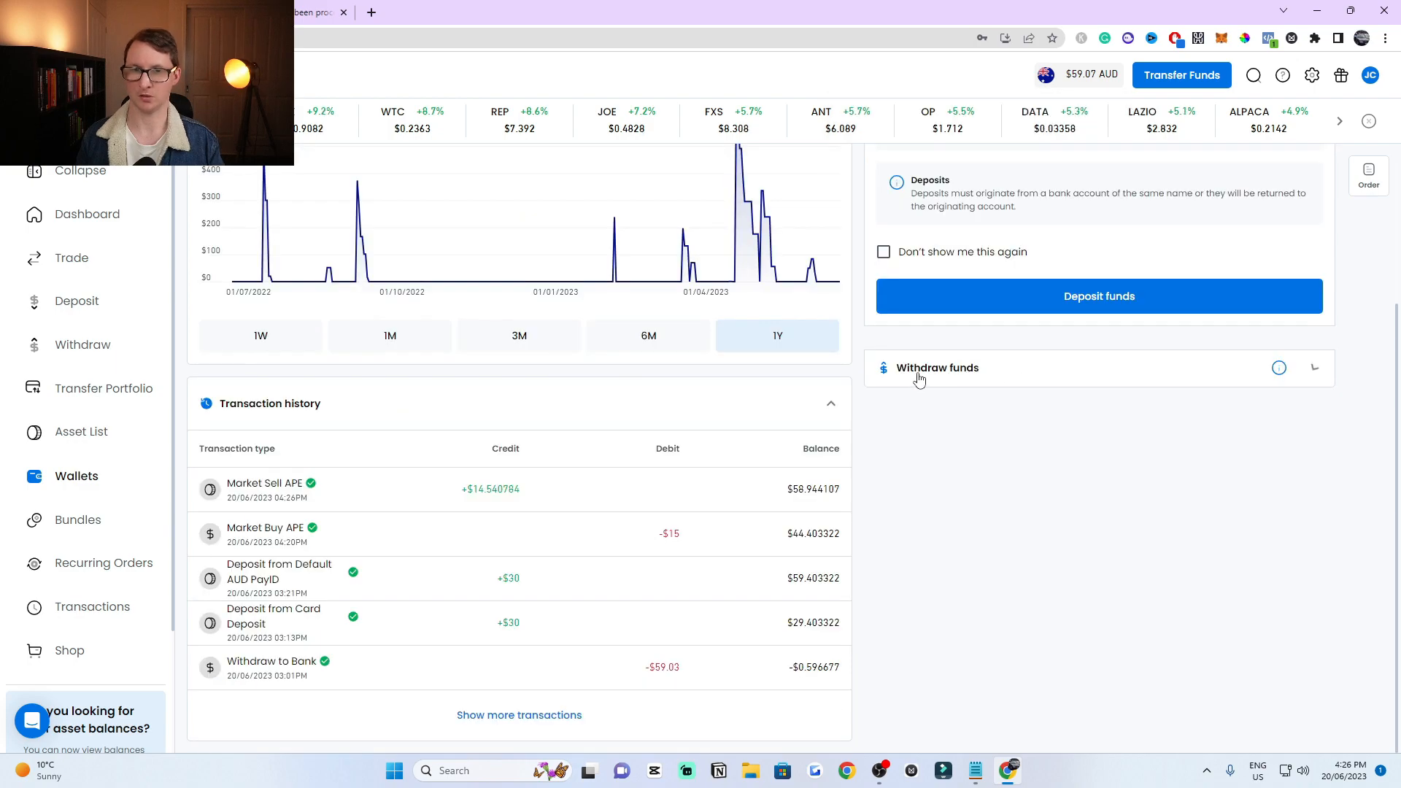
pyautogui.click(937, 368)
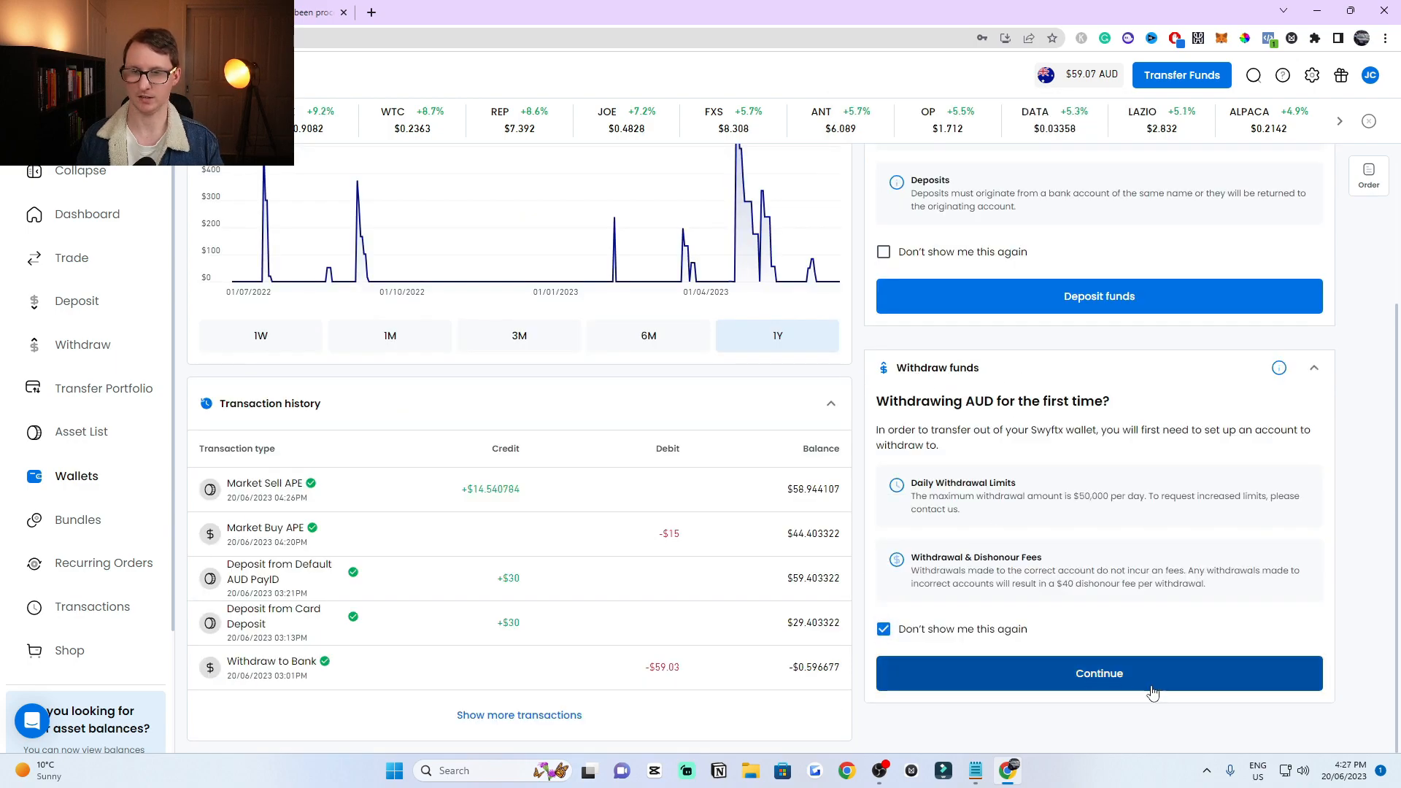
pyautogui.click(1097, 673)
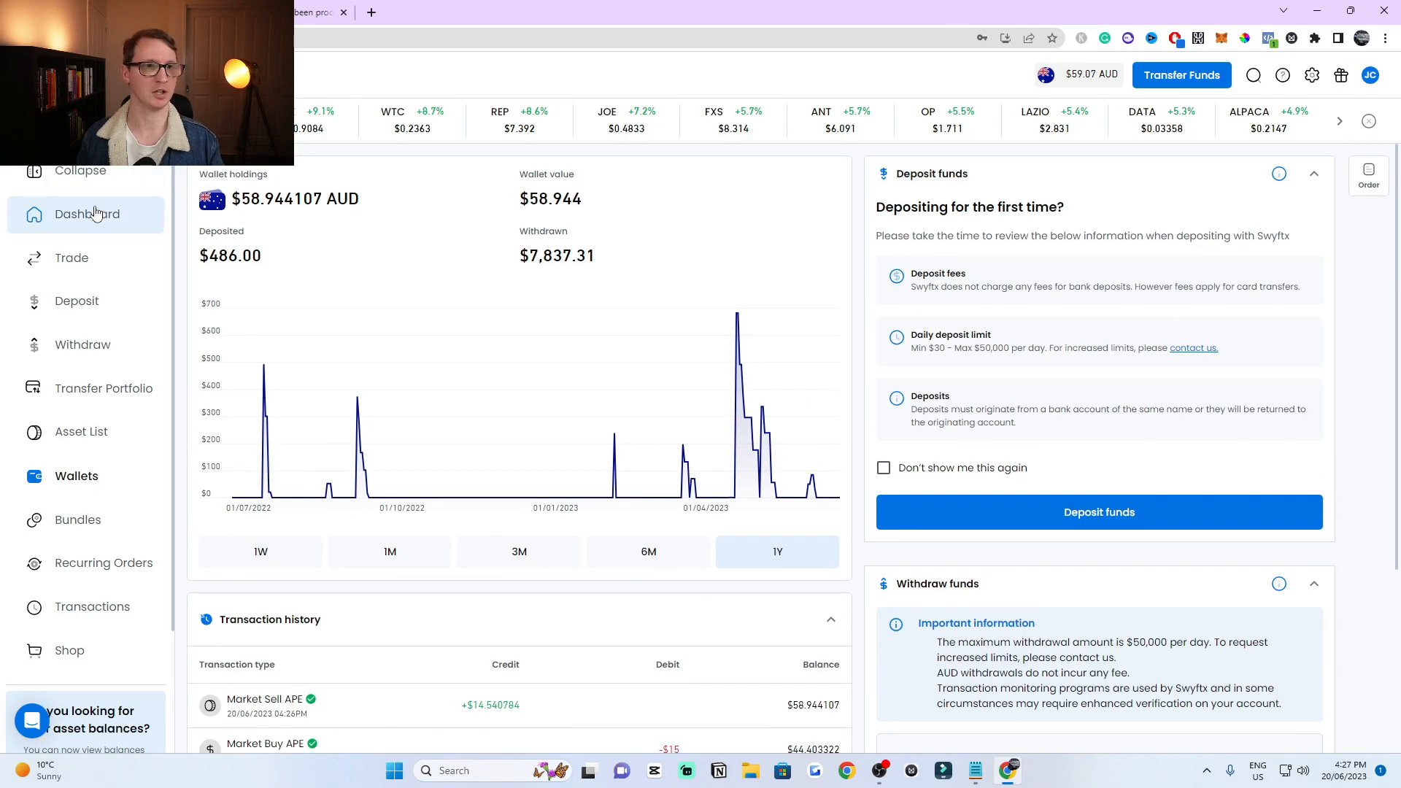
pyautogui.click(86, 214)
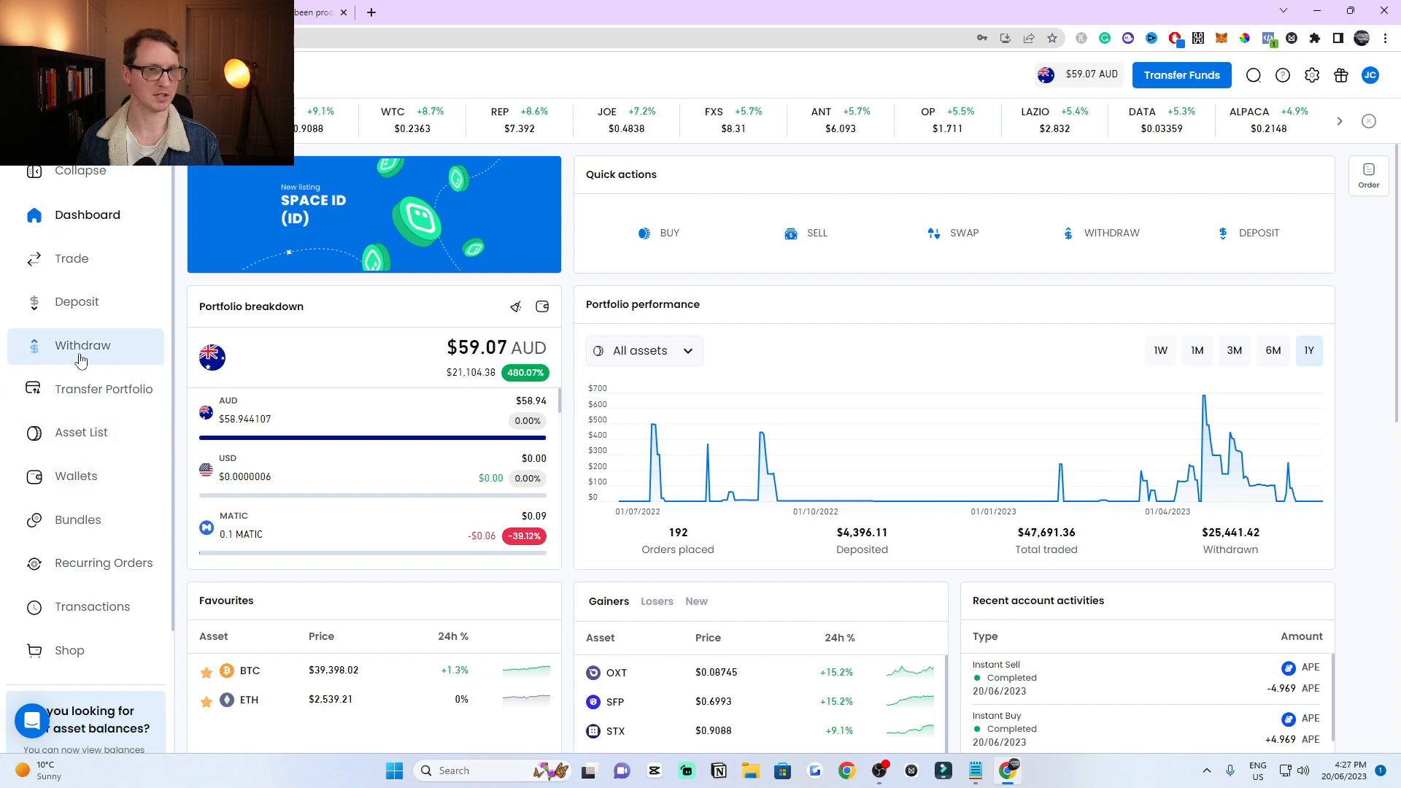
# Step: Begin a withdrawal with Australian Dollars as the asset and list the saved bank accounts
pyautogui.click(82, 346)
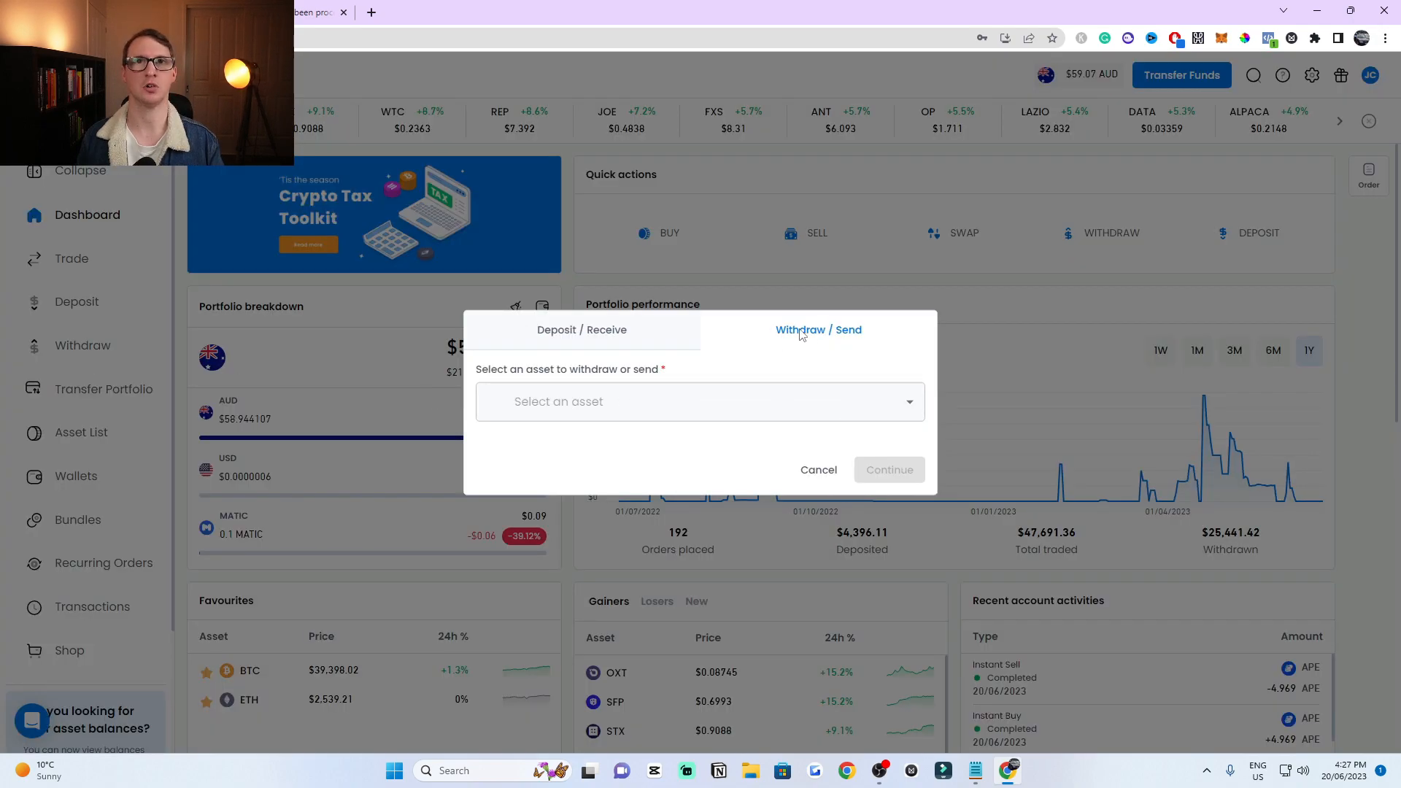
pyautogui.click(699, 402)
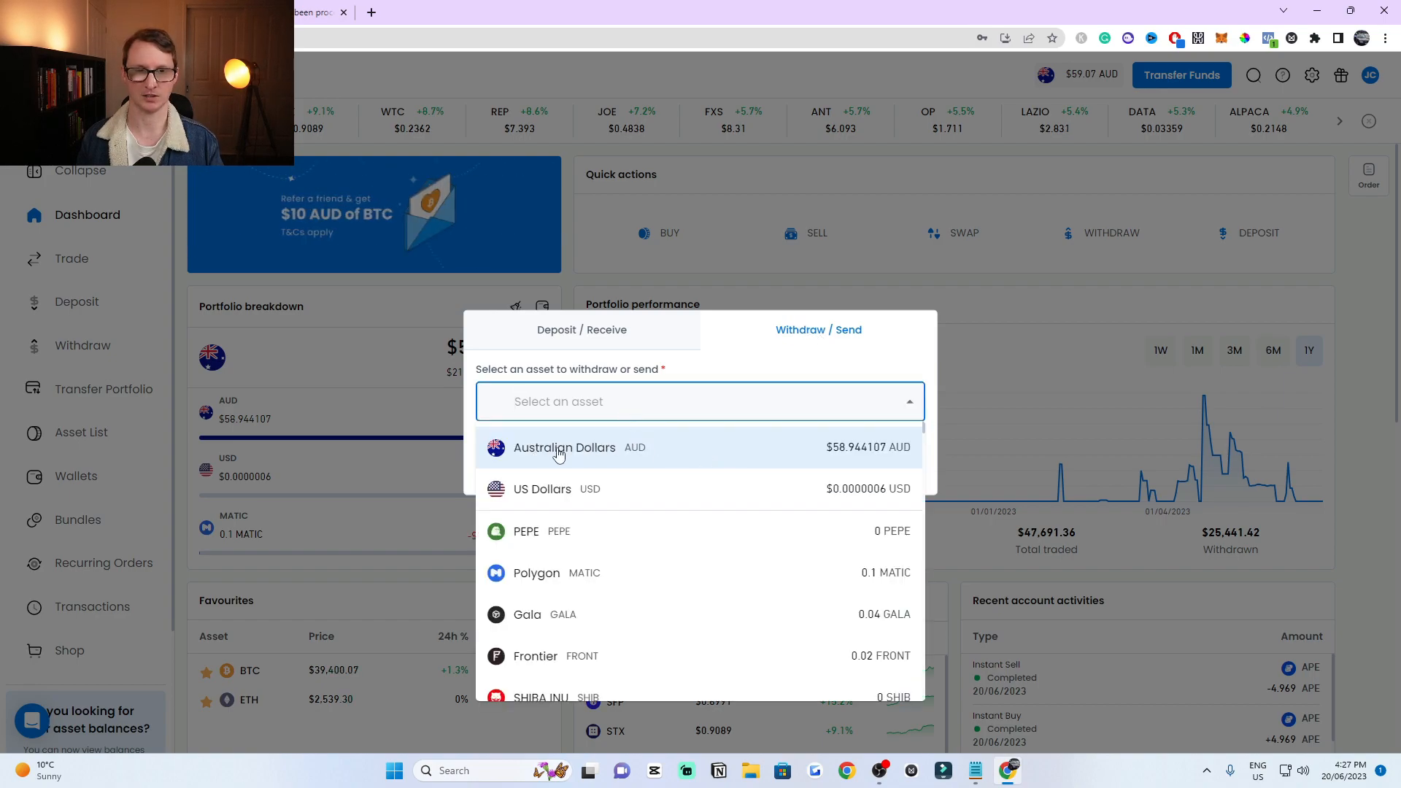
pyautogui.click(563, 446)
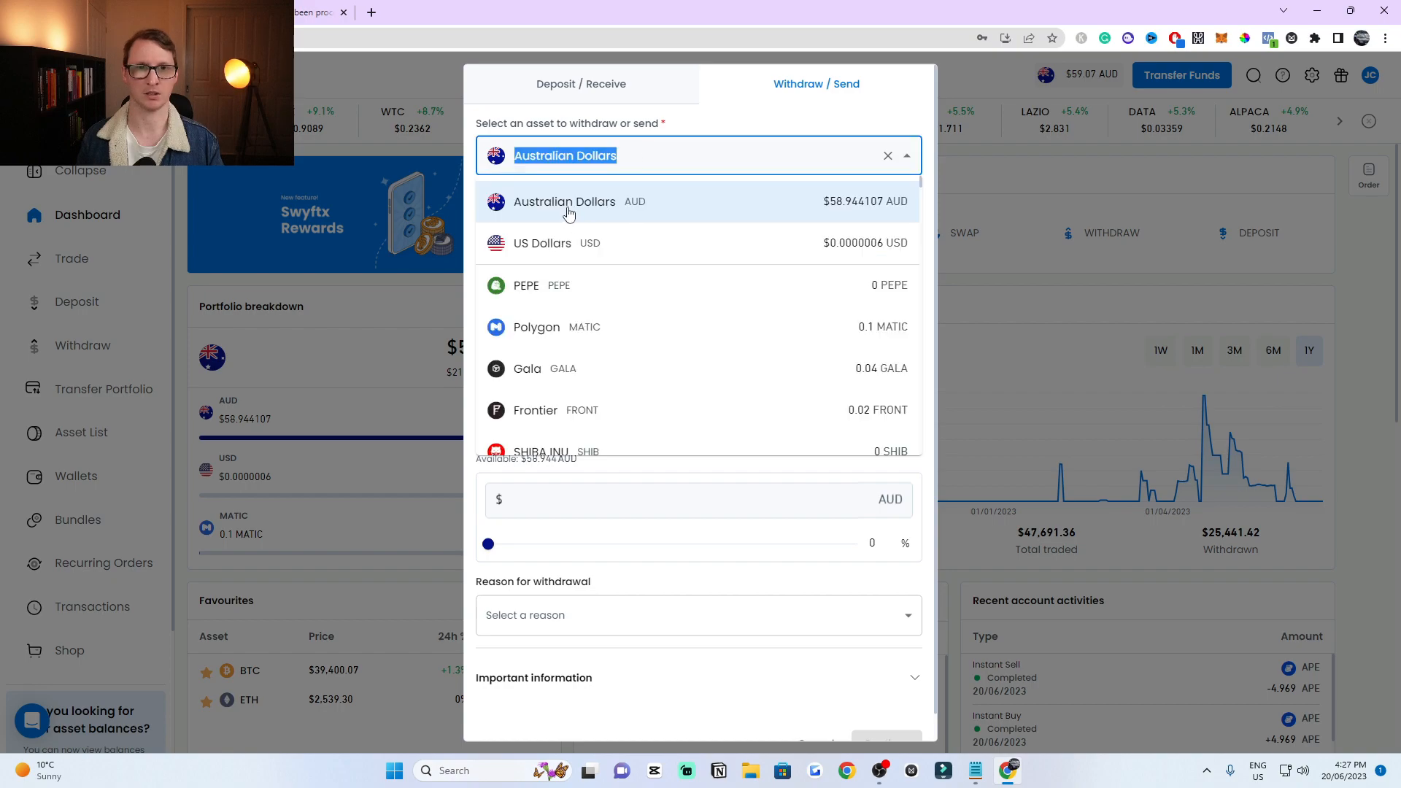
pyautogui.click(563, 202)
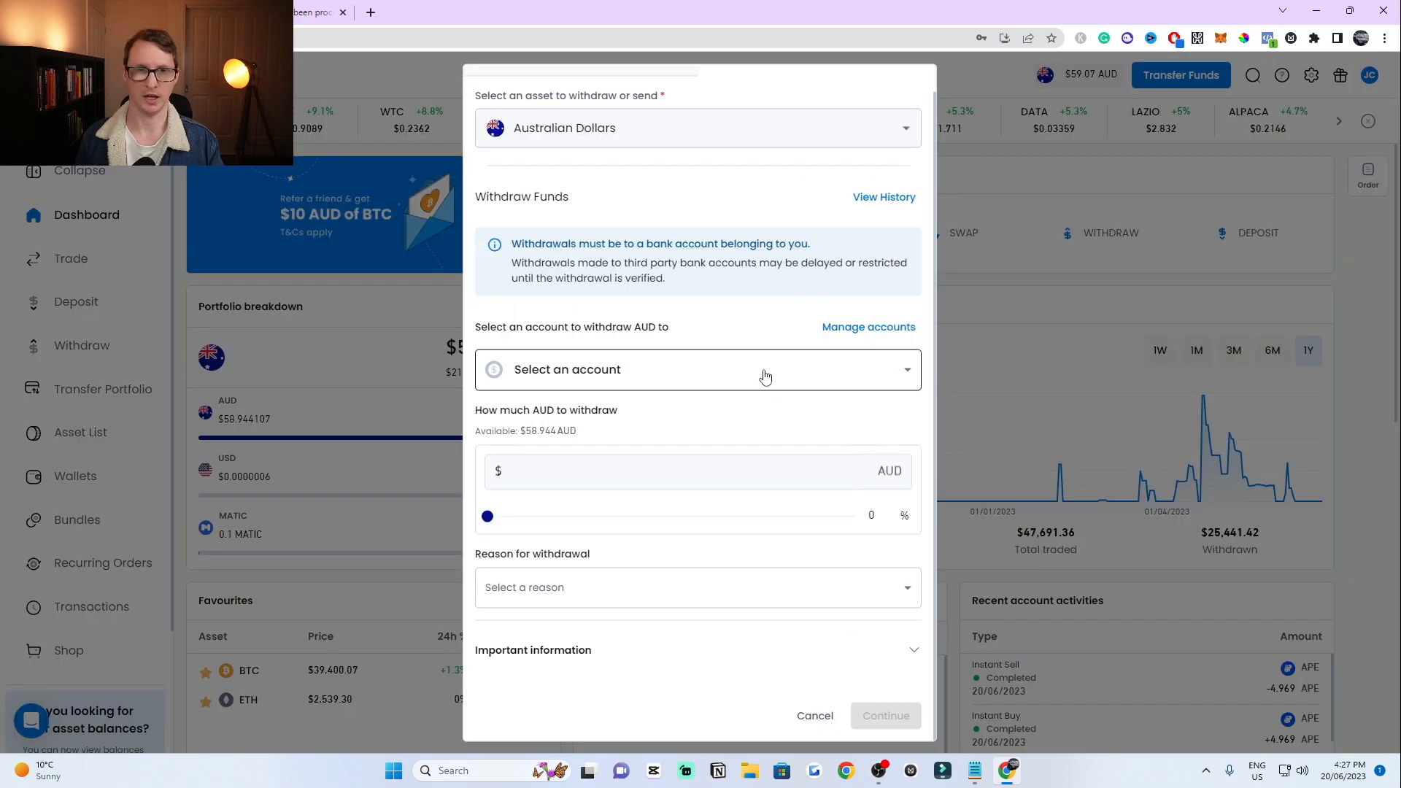
pyautogui.click(698, 369)
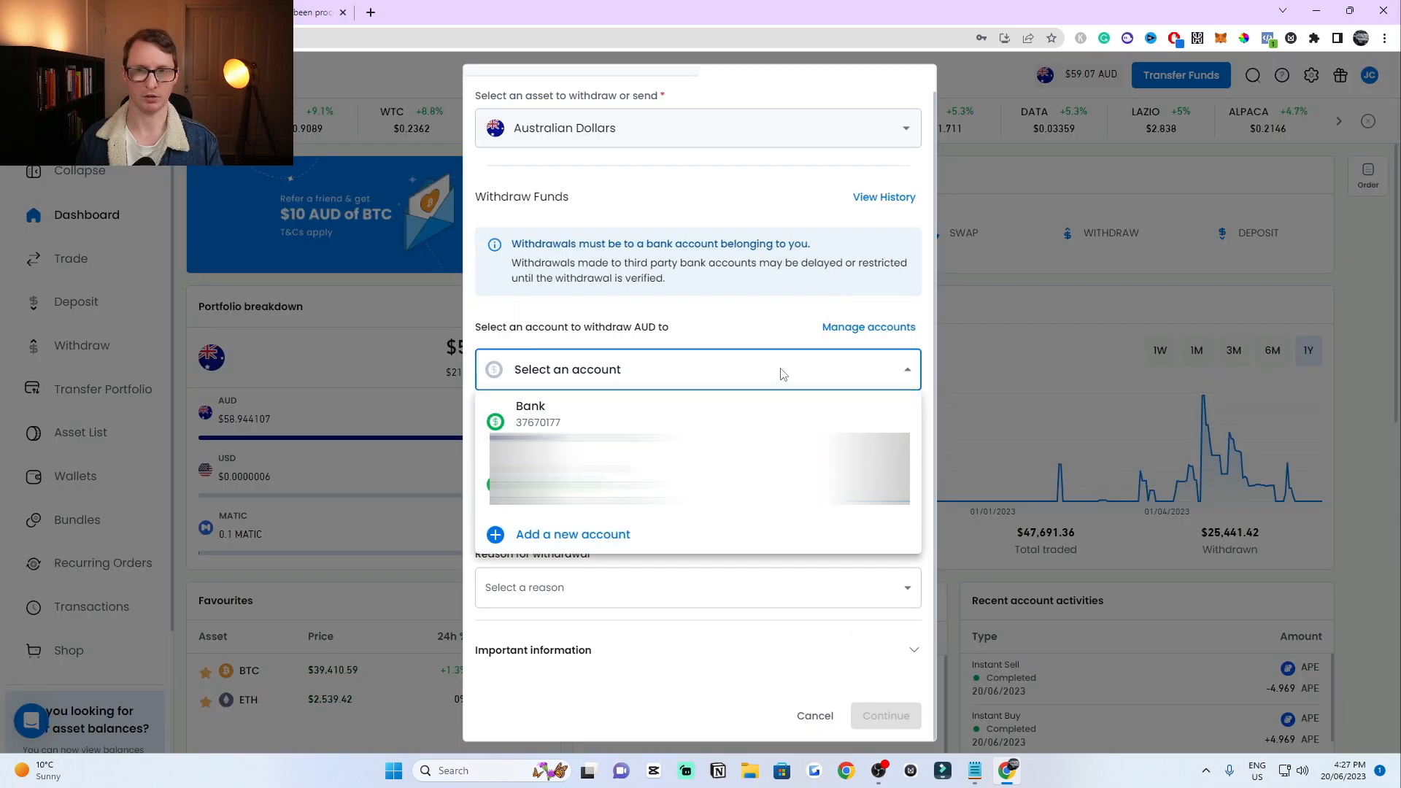
pyautogui.moveTo(572, 534)
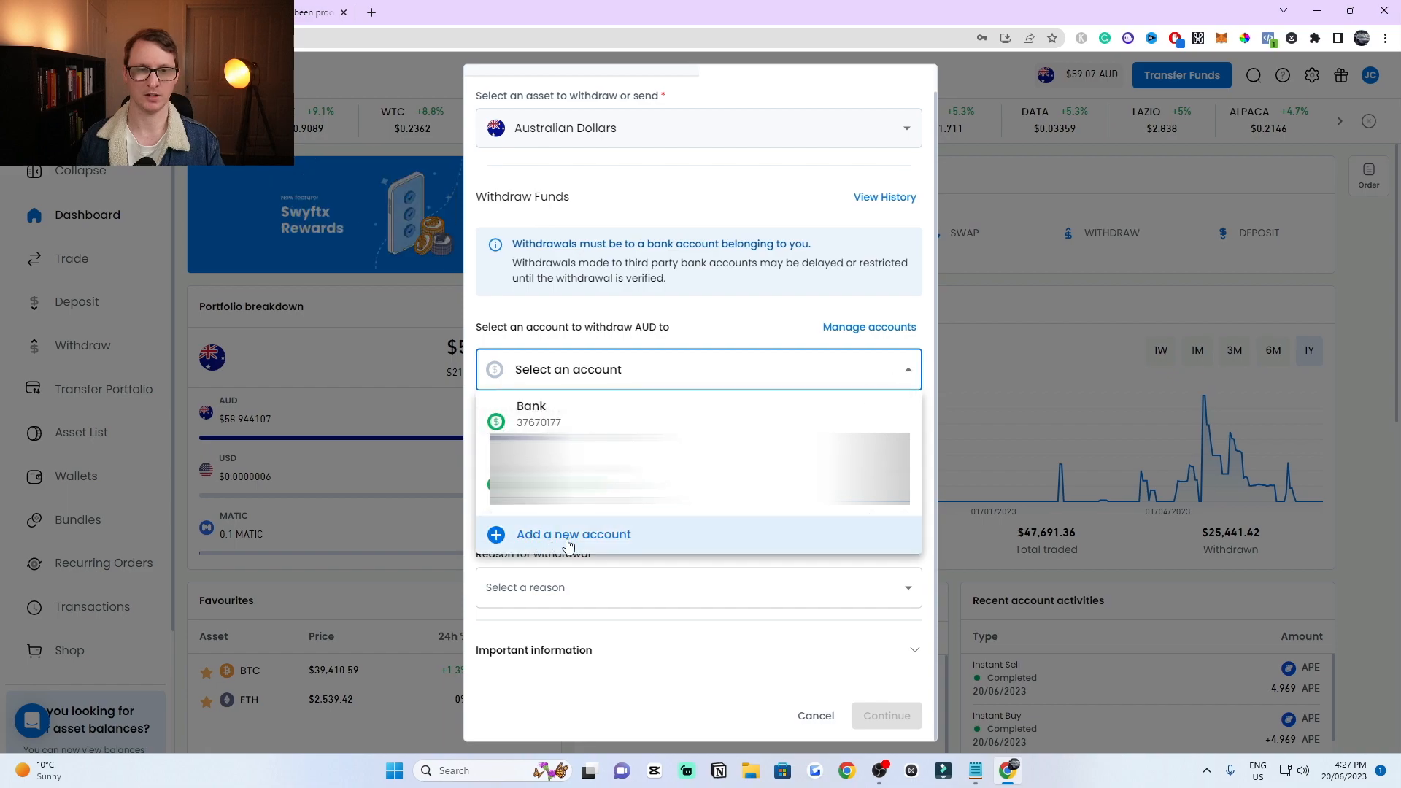
pyautogui.moveTo(582, 554)
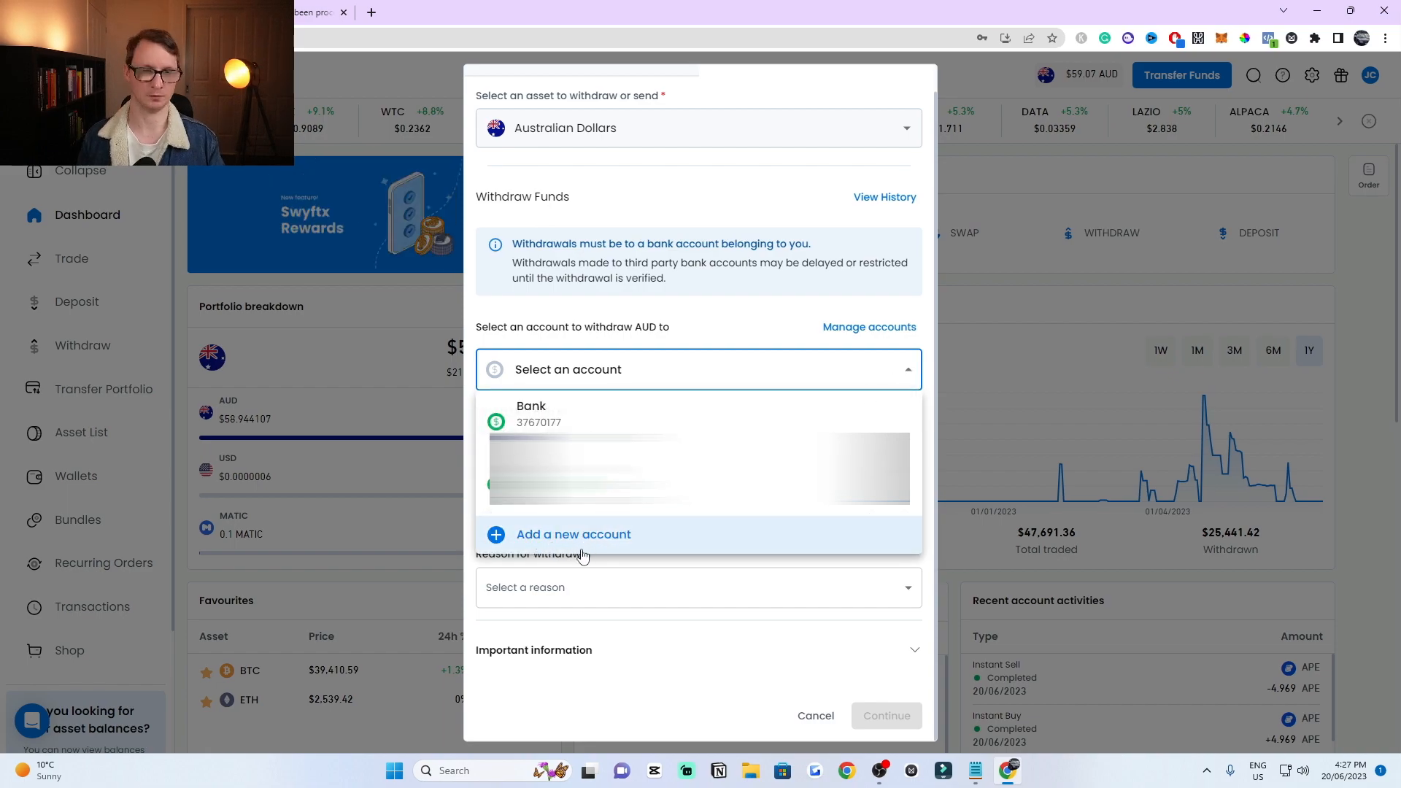
pyautogui.click(572, 534)
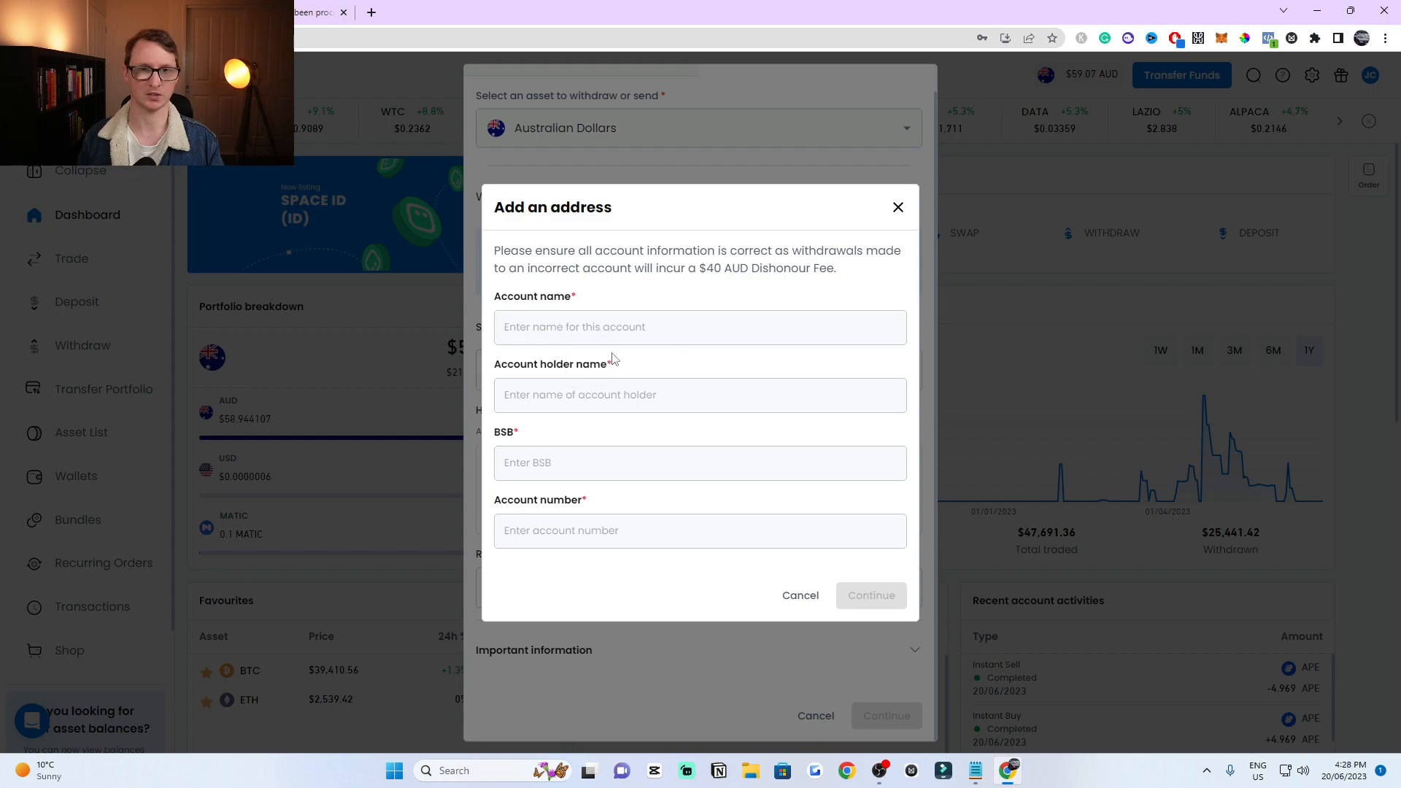
pyautogui.click(699, 395)
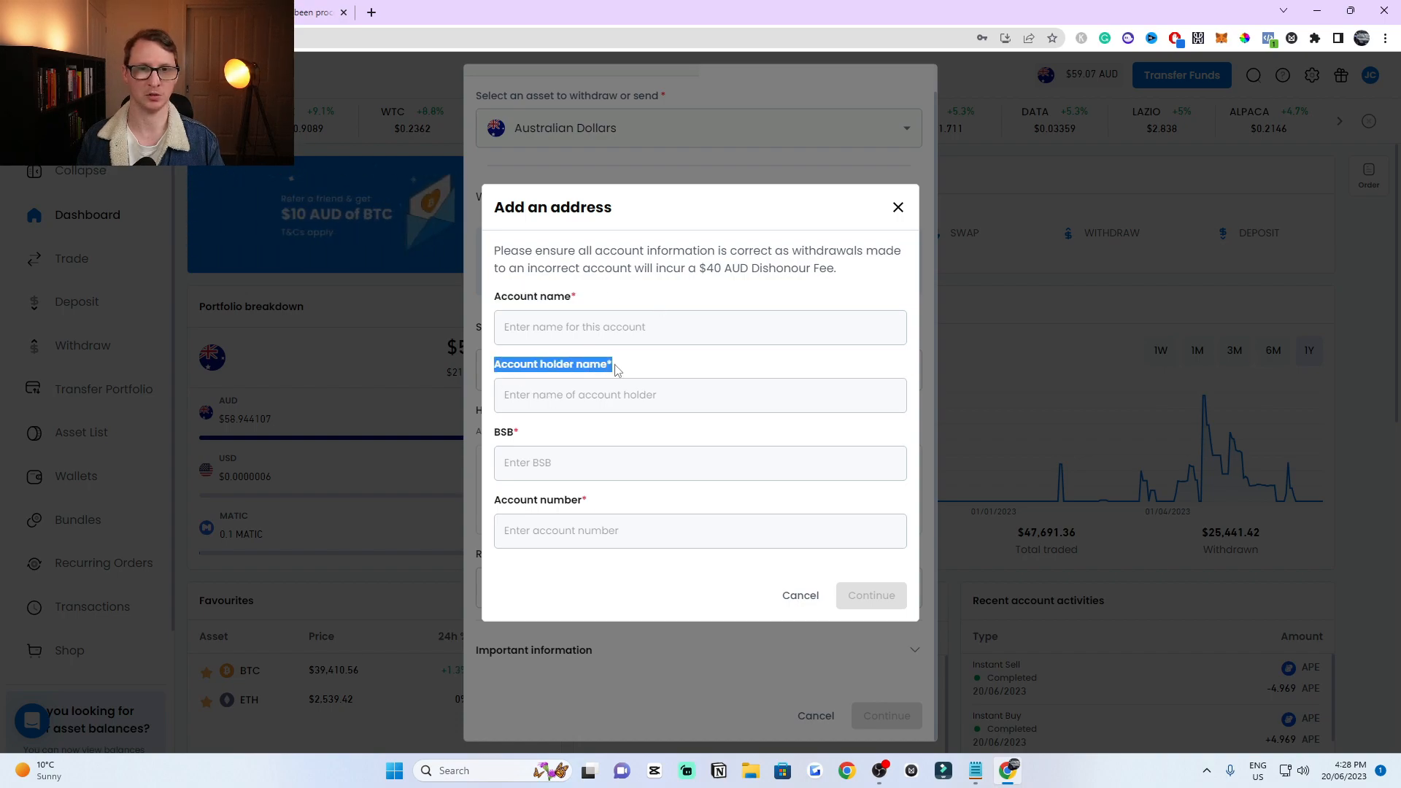
pyautogui.click(699, 394)
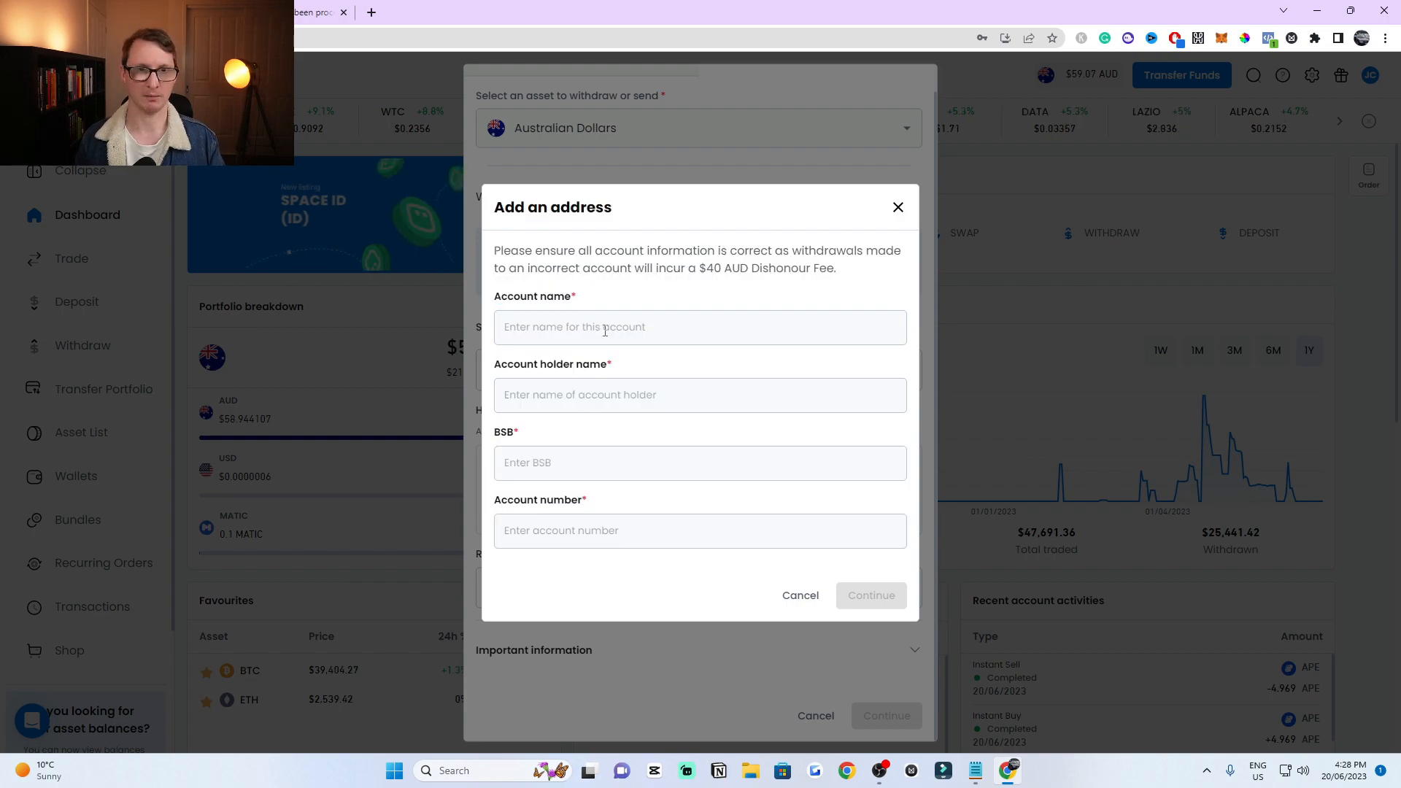
pyautogui.moveTo(620, 357)
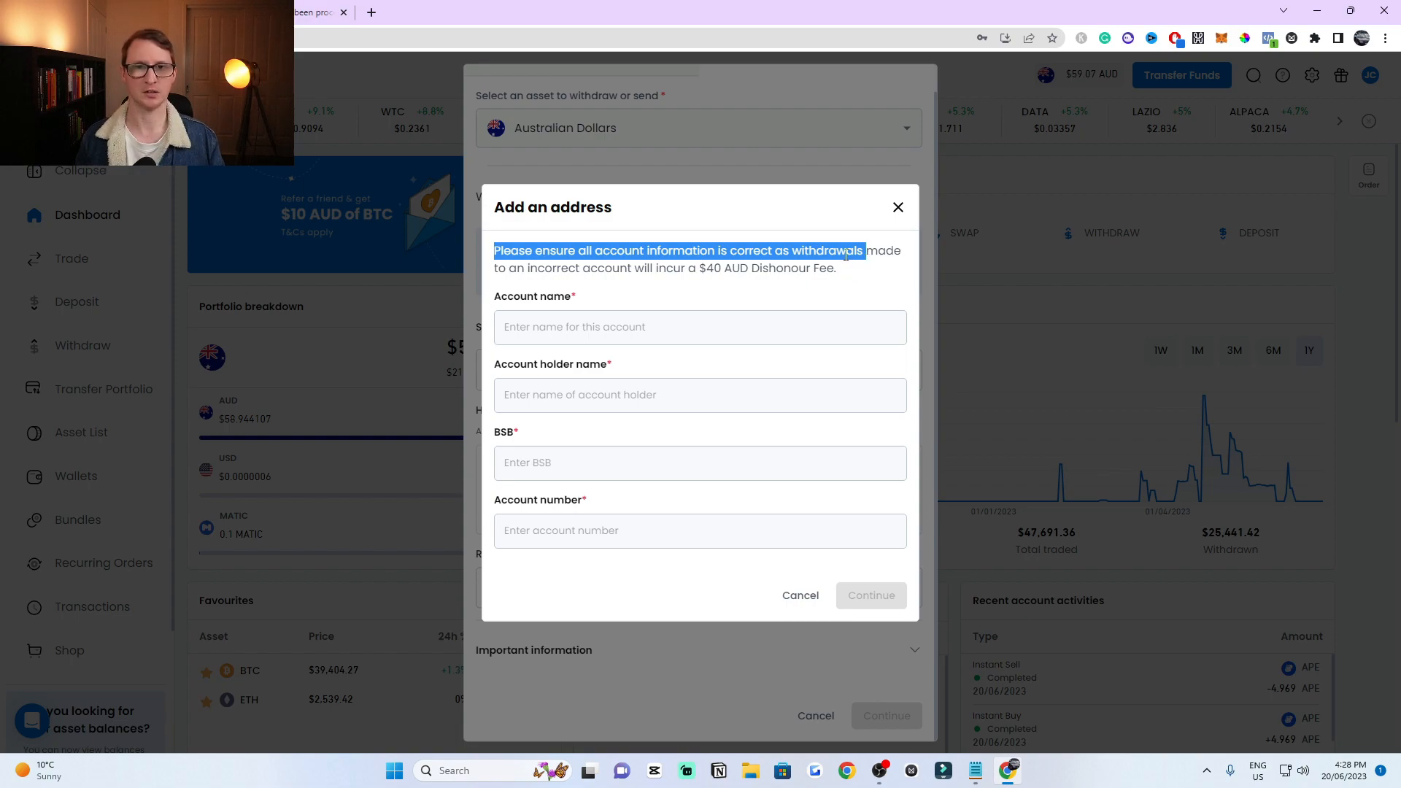
pyautogui.moveTo(813, 276)
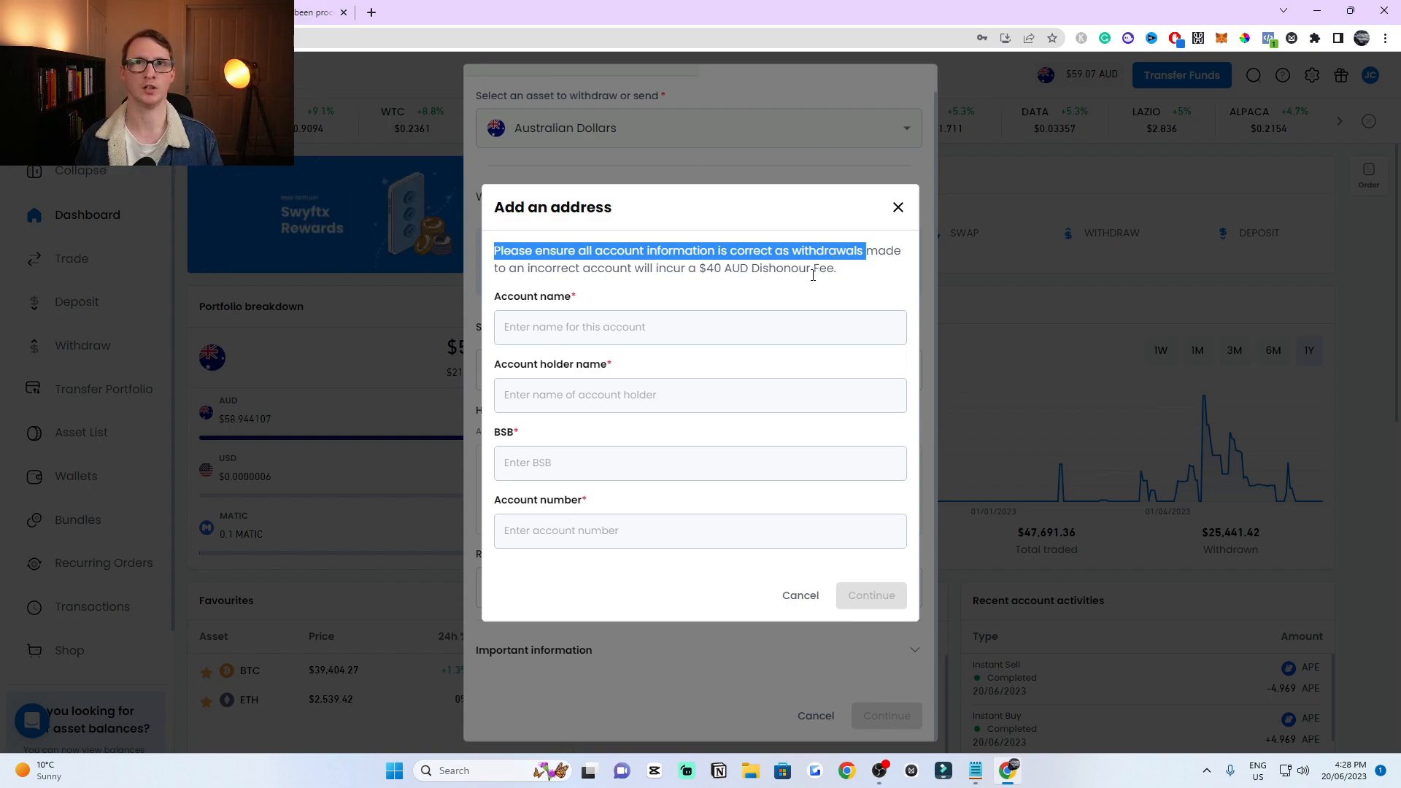
pyautogui.click(699, 325)
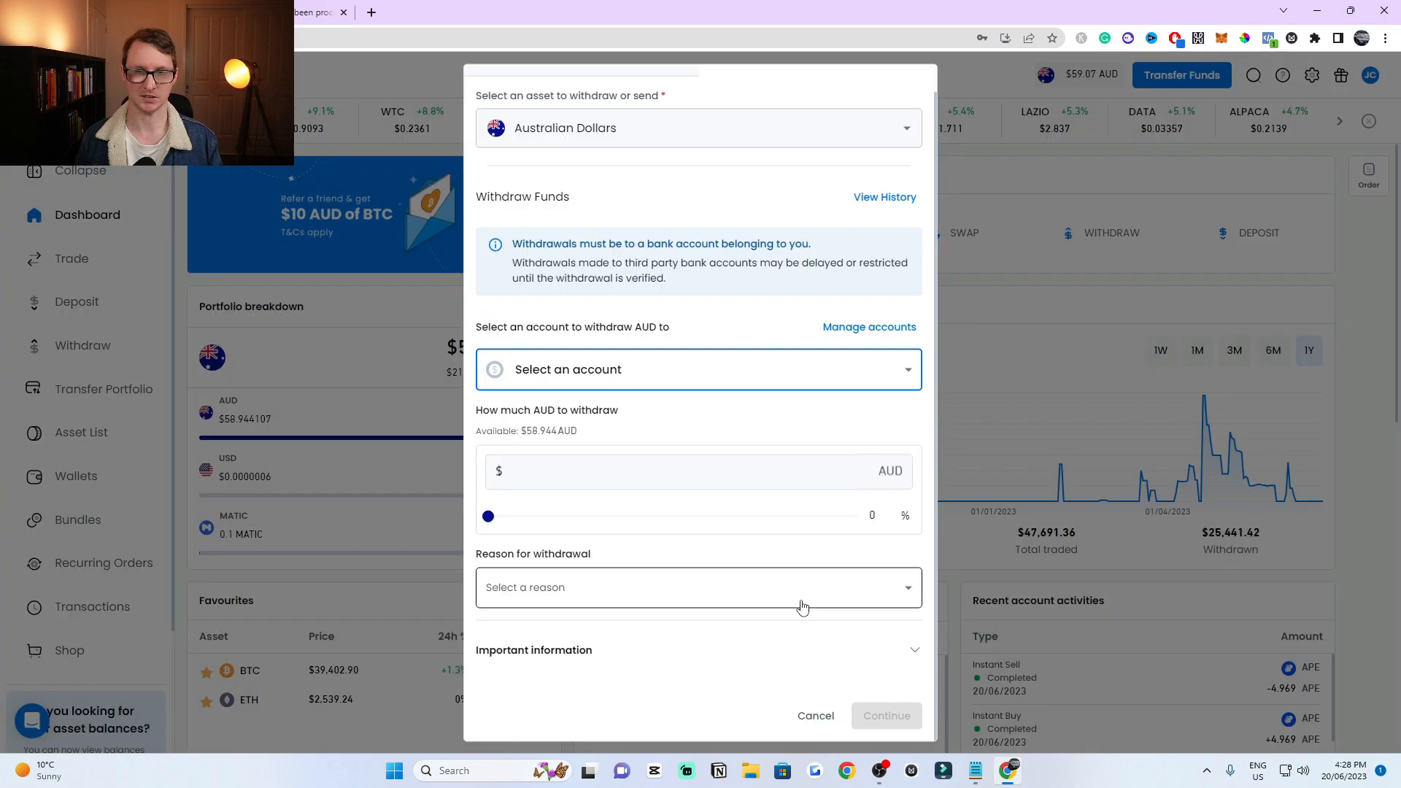
# Step: Select the saved Bank account as the withdrawal destination
pyautogui.click(697, 369)
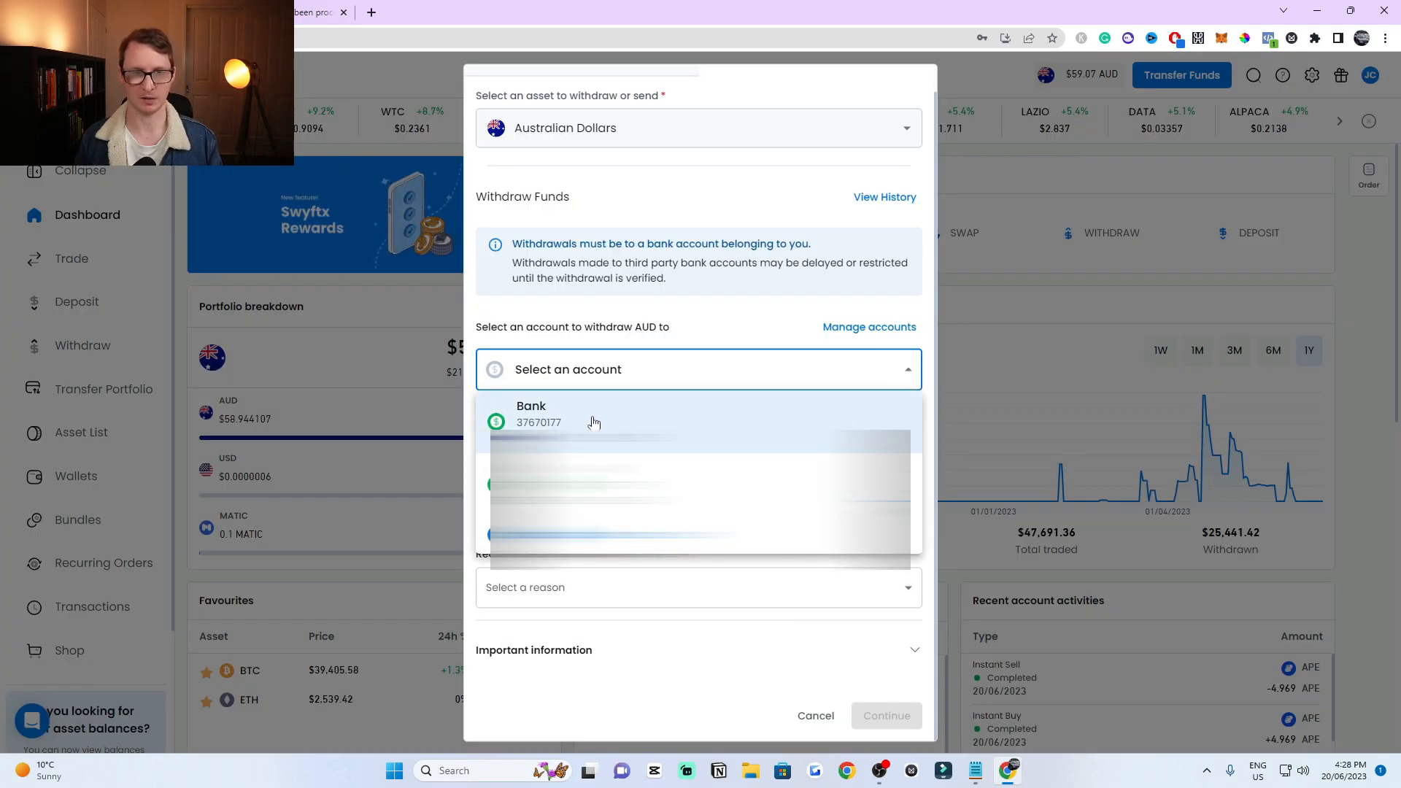
pyautogui.click(539, 413)
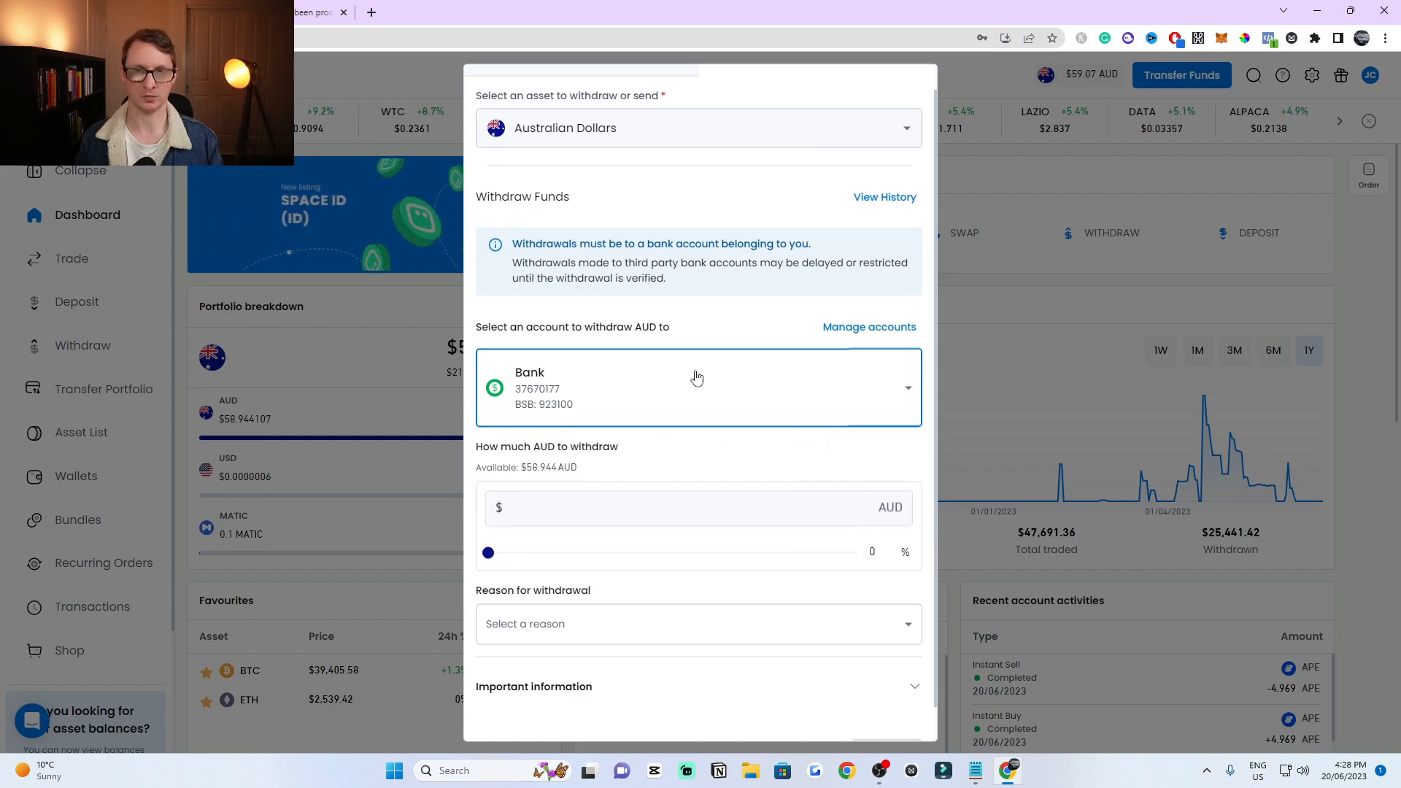
pyautogui.moveTo(898, 194)
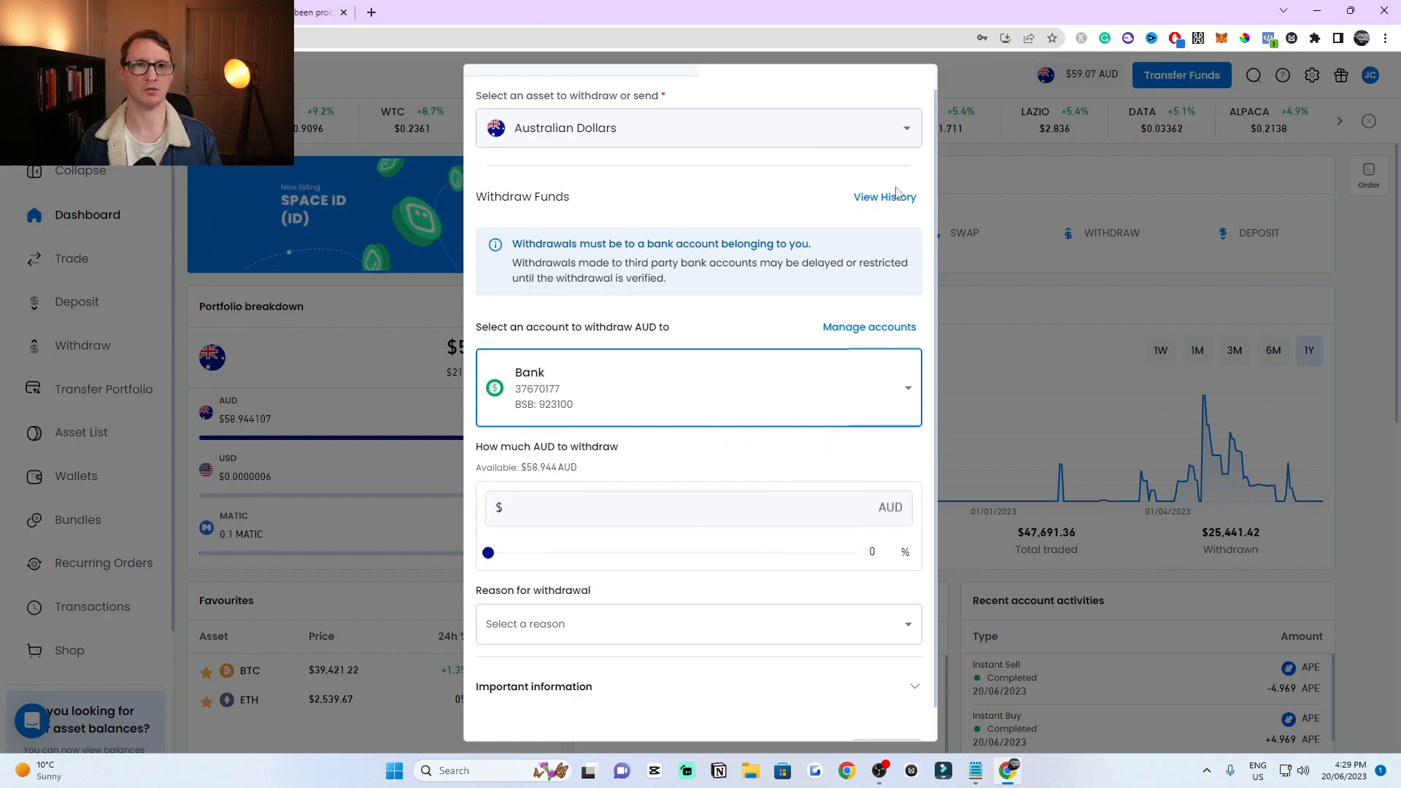
pyautogui.moveTo(716, 359)
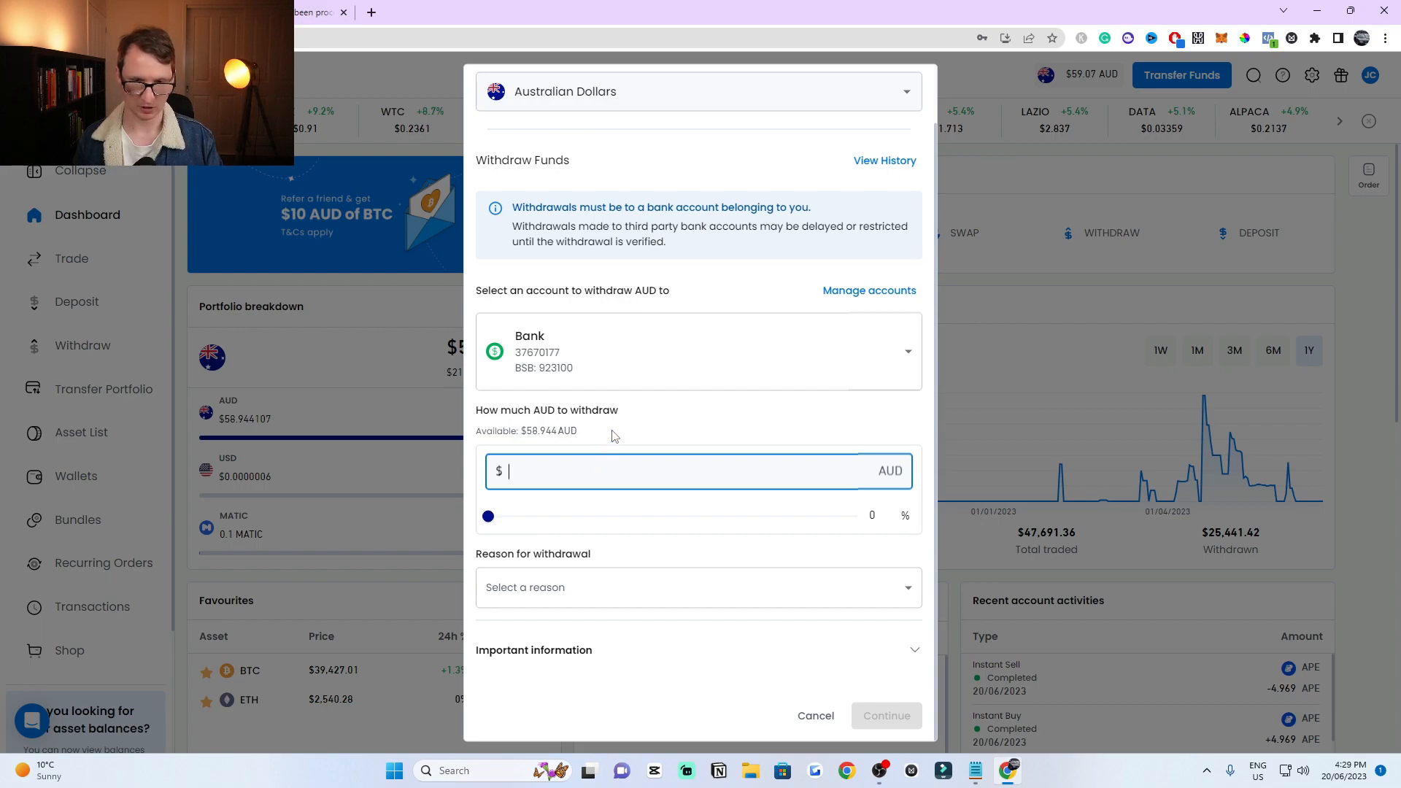
# Step: Set the withdrawal amount to $30 AUD
pyautogui.write('32')
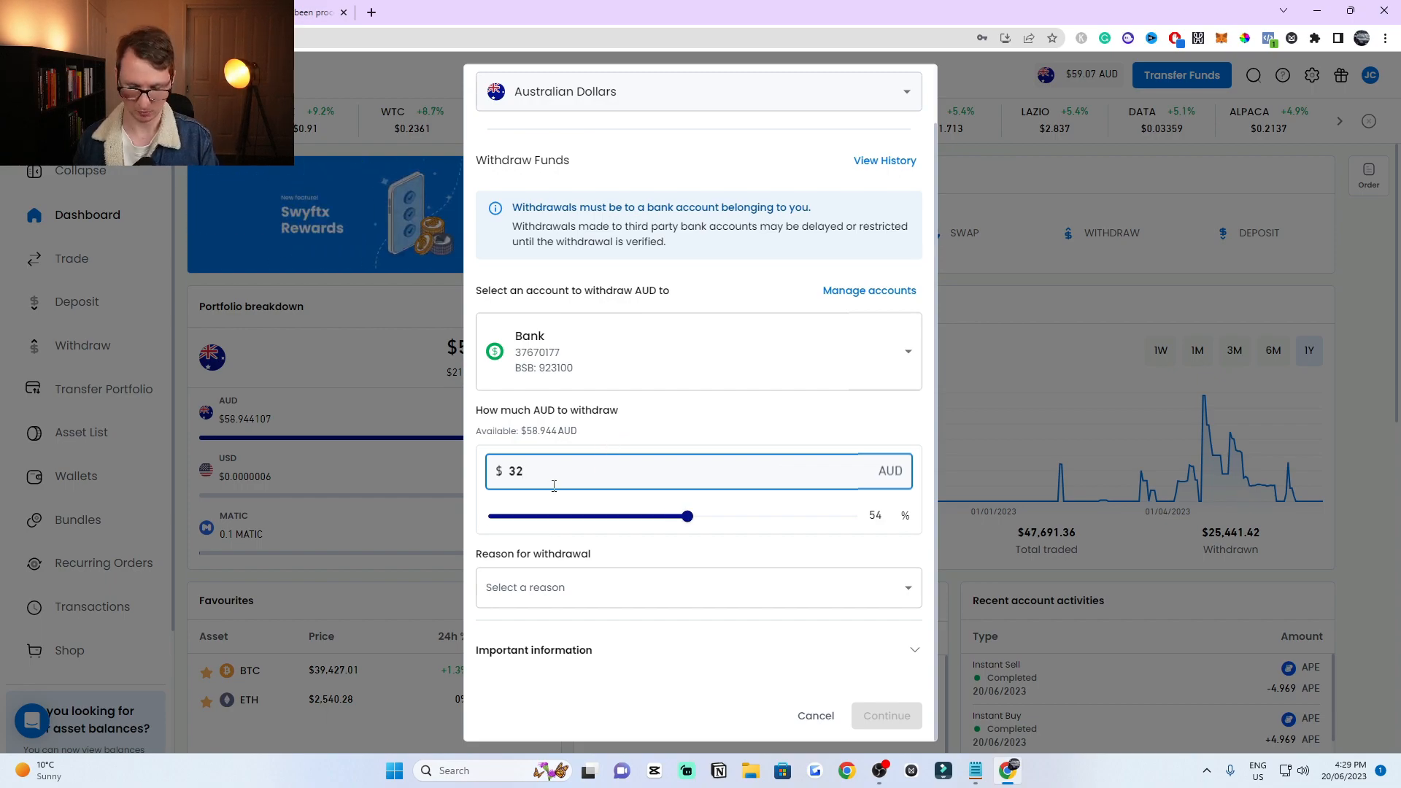
pyautogui.moveTo(686, 517); pyautogui.dragTo(675, 517)
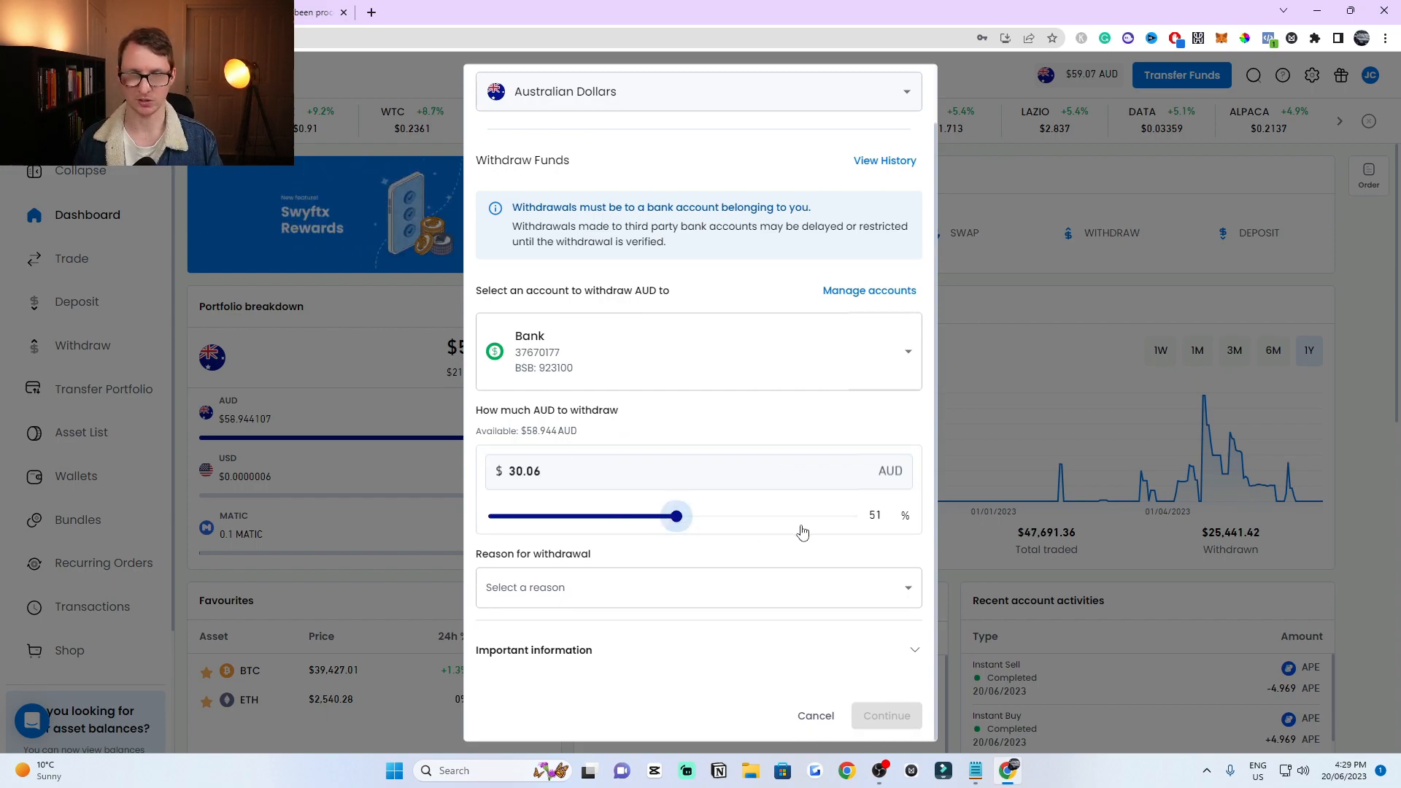
pyautogui.moveTo(675, 515); pyautogui.dragTo(669, 515)
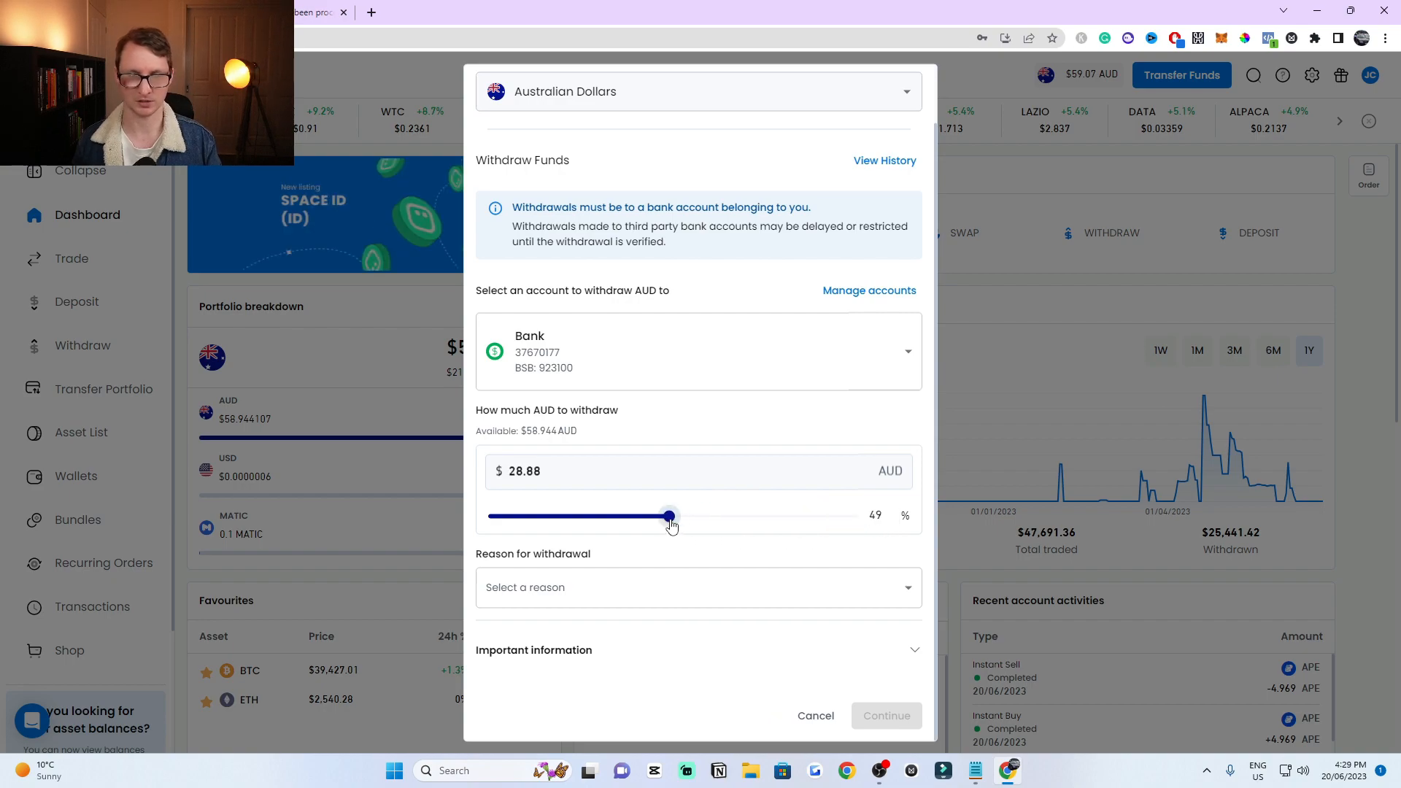
# Step: Give 'Transfer to my Bank Account' as the reason and submit the withdrawal
pyautogui.click(698, 471)
pyautogui.write('30')
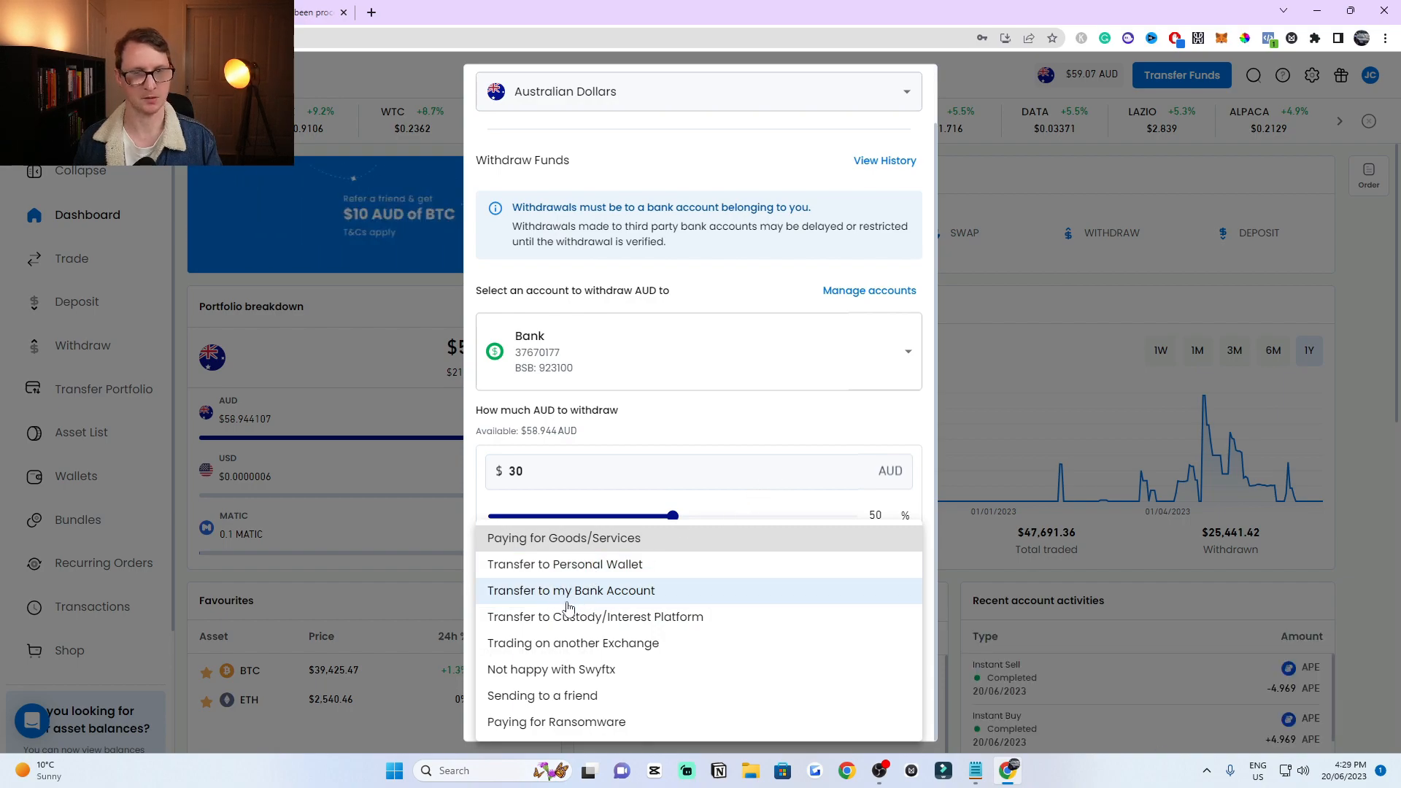
pyautogui.click(570, 589)
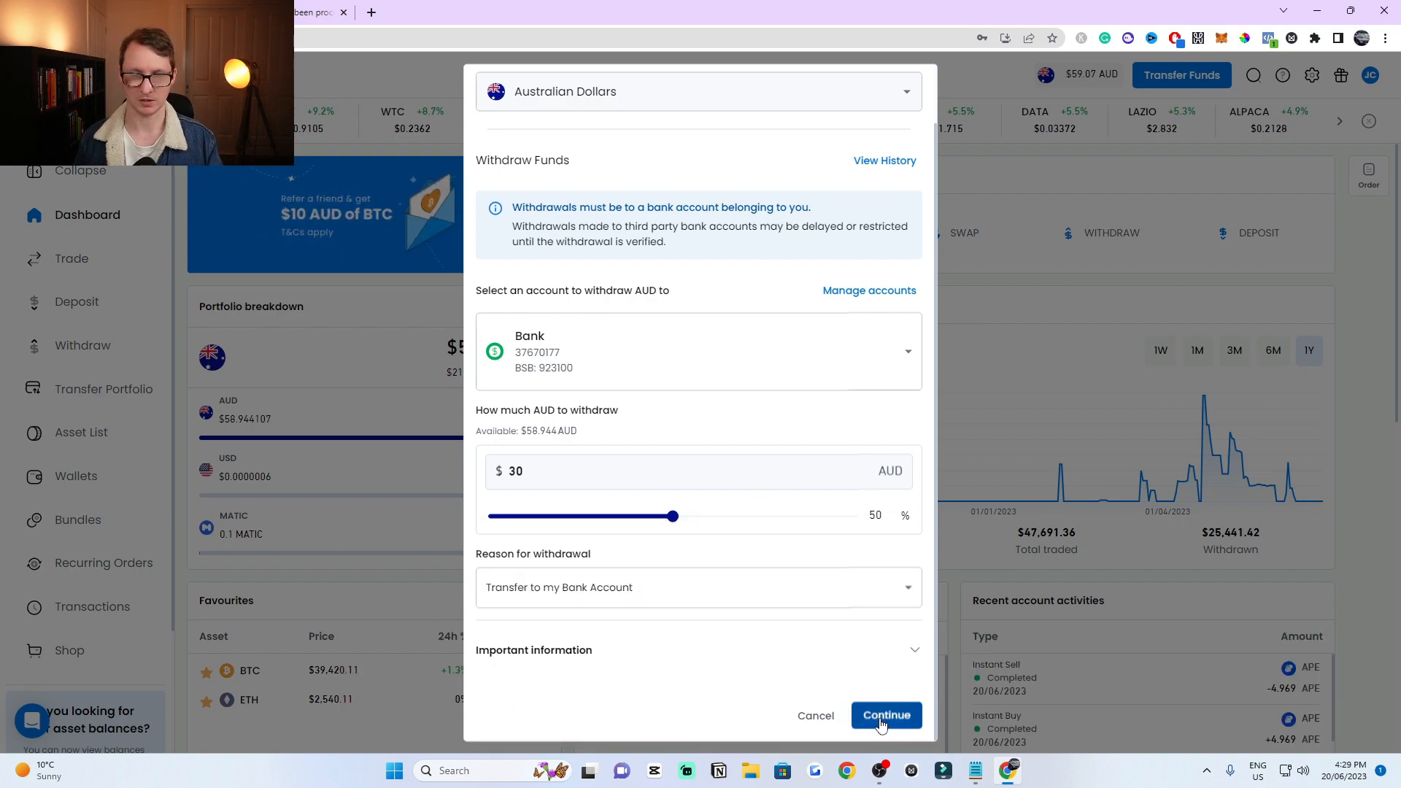
pyautogui.click(884, 715)
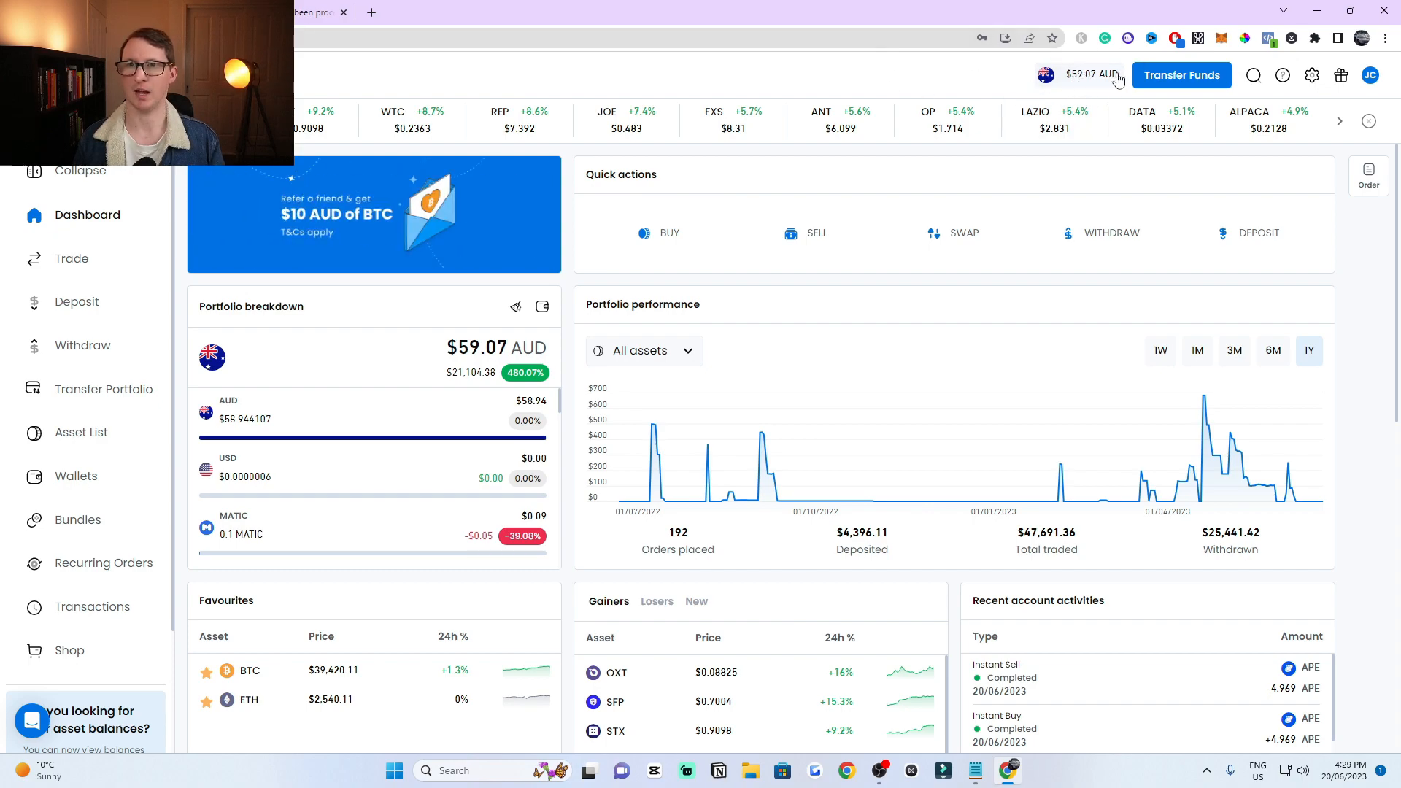
# Step: Refresh the dashboard and find the completed $30 AUD withdrawal under Recent account activities
pyautogui.click(1090, 74)
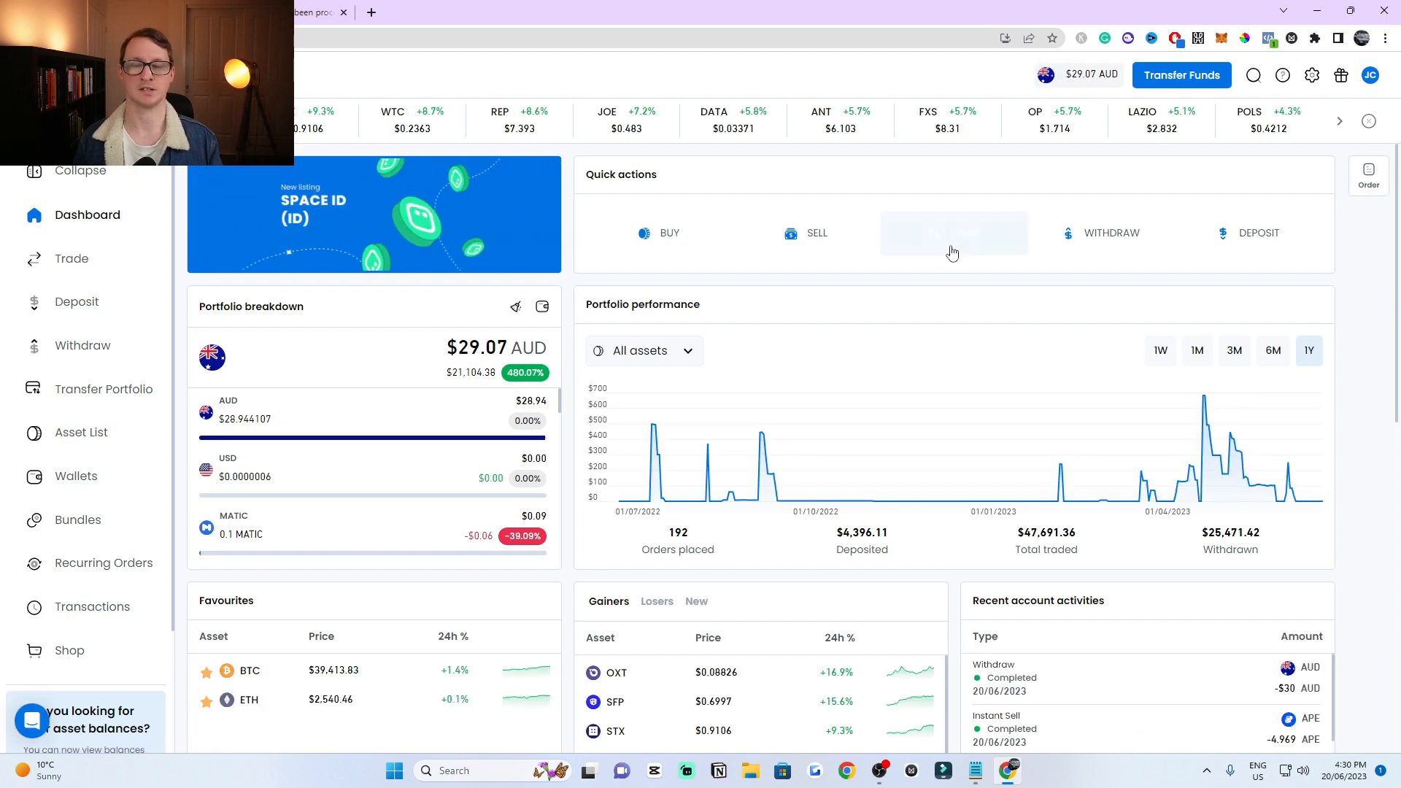
pyautogui.scroll(-3)
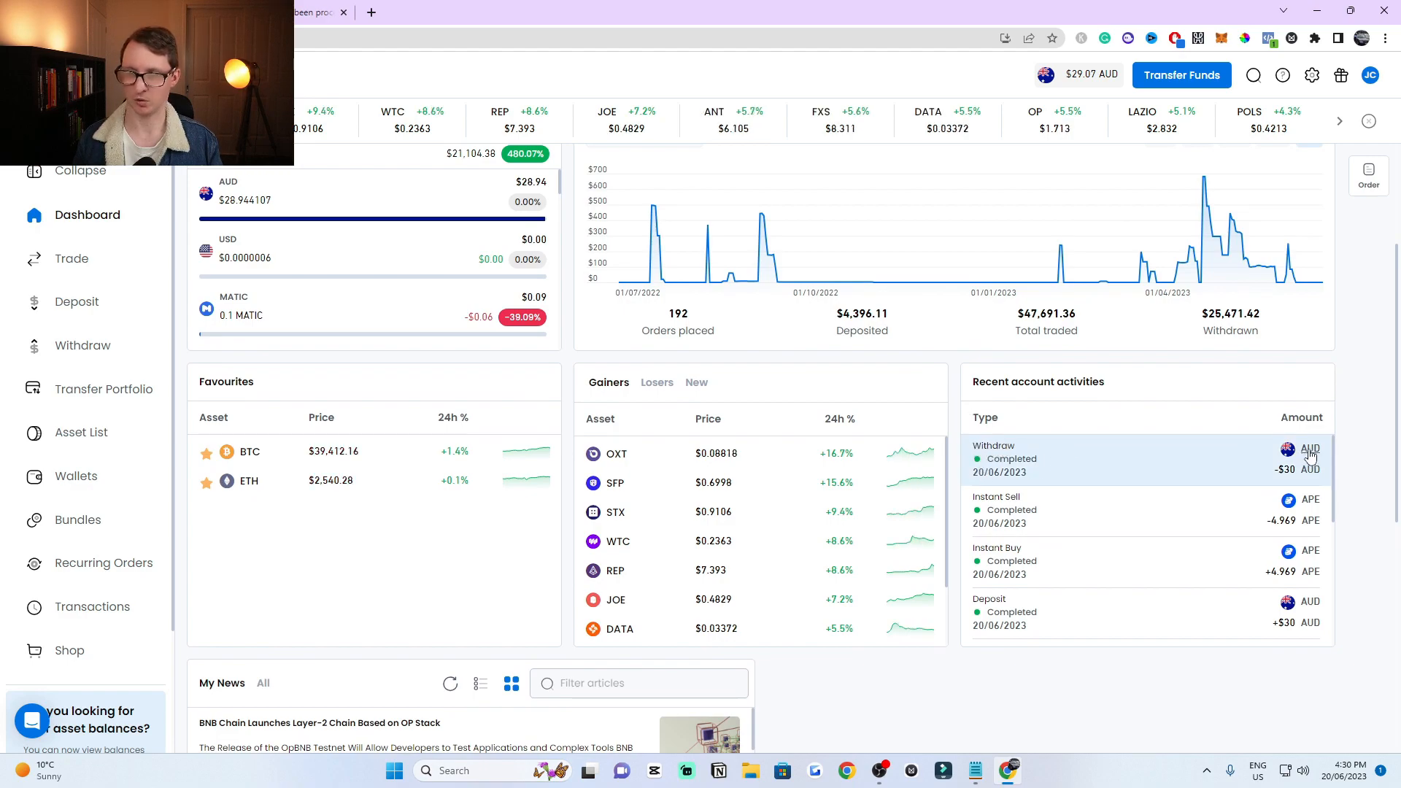
pyautogui.moveTo(1098, 447)
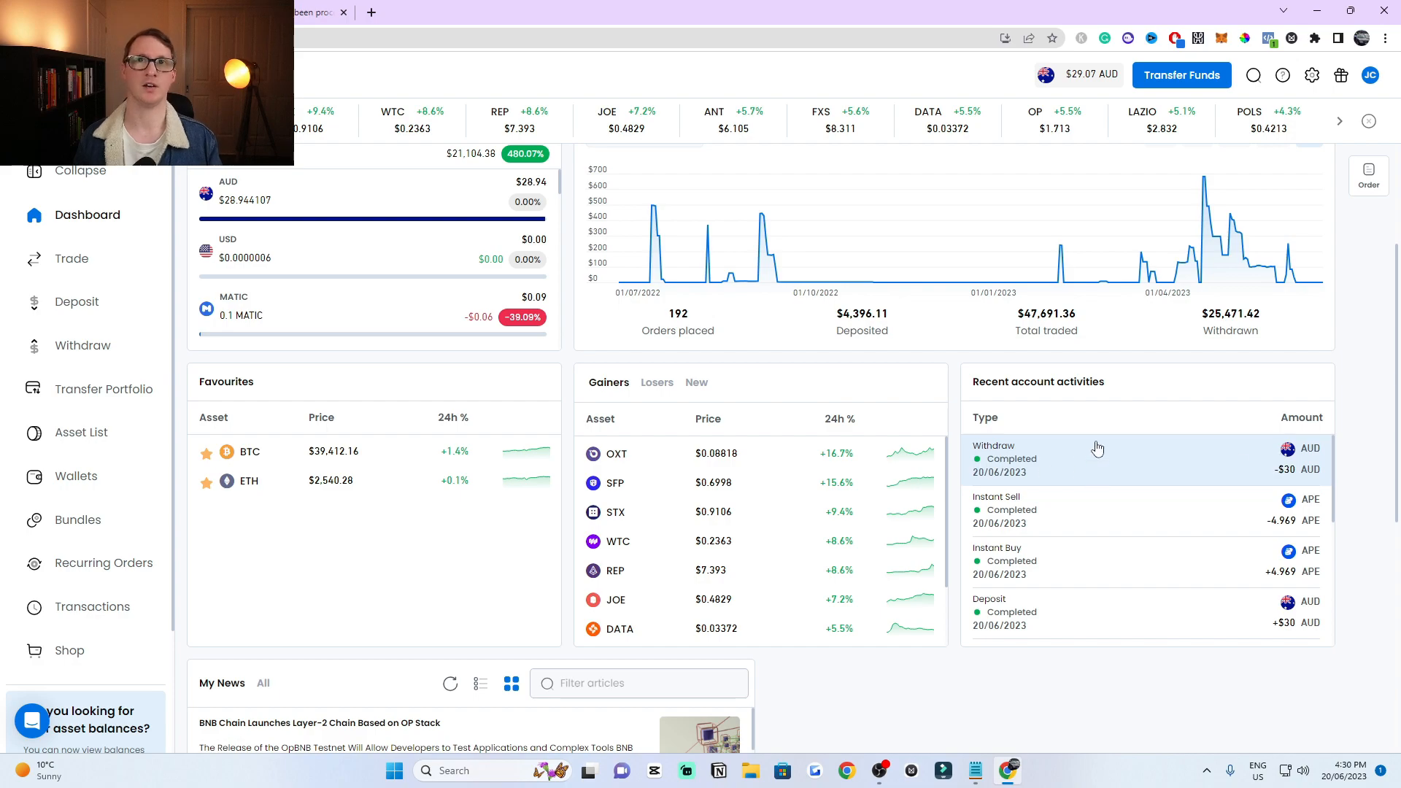
pyautogui.moveTo(1095, 446)
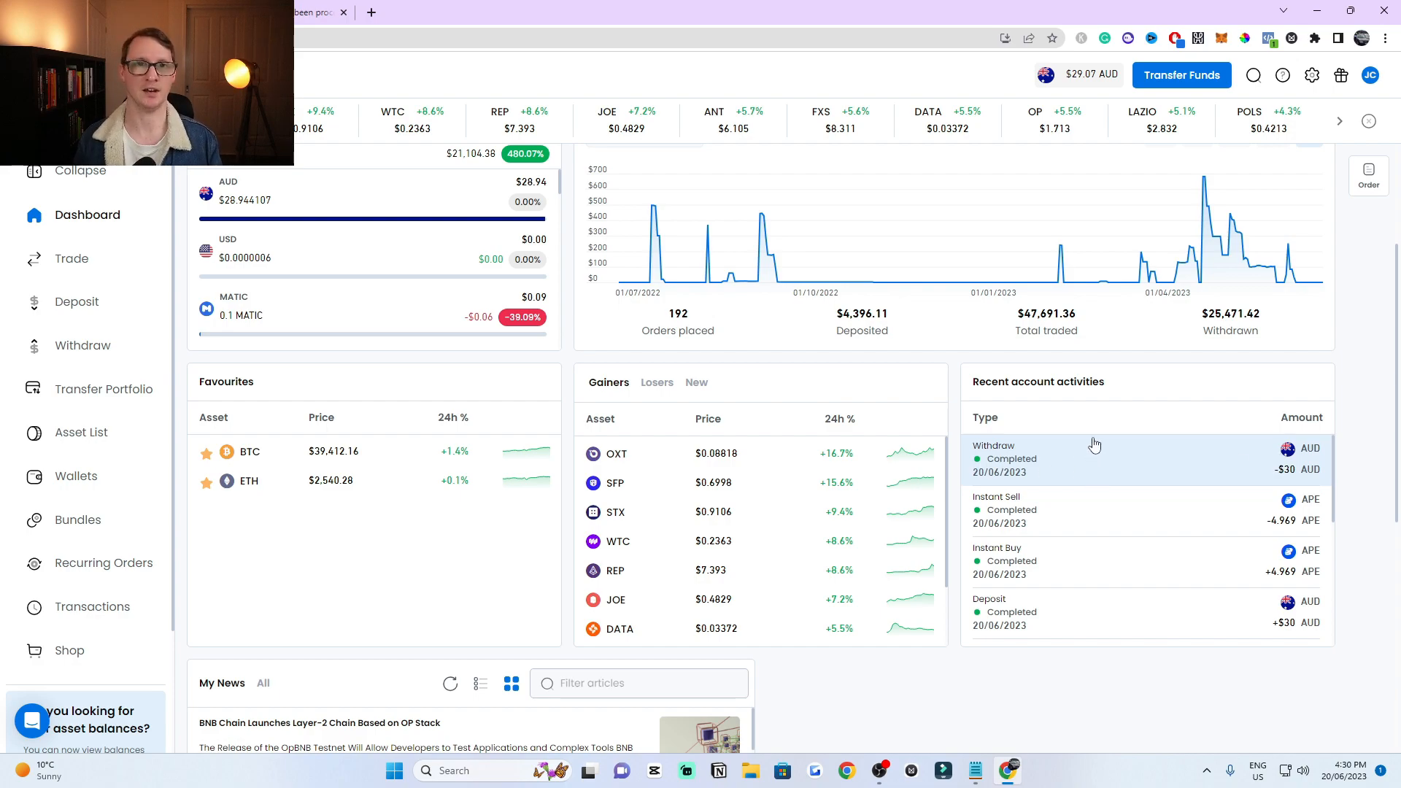